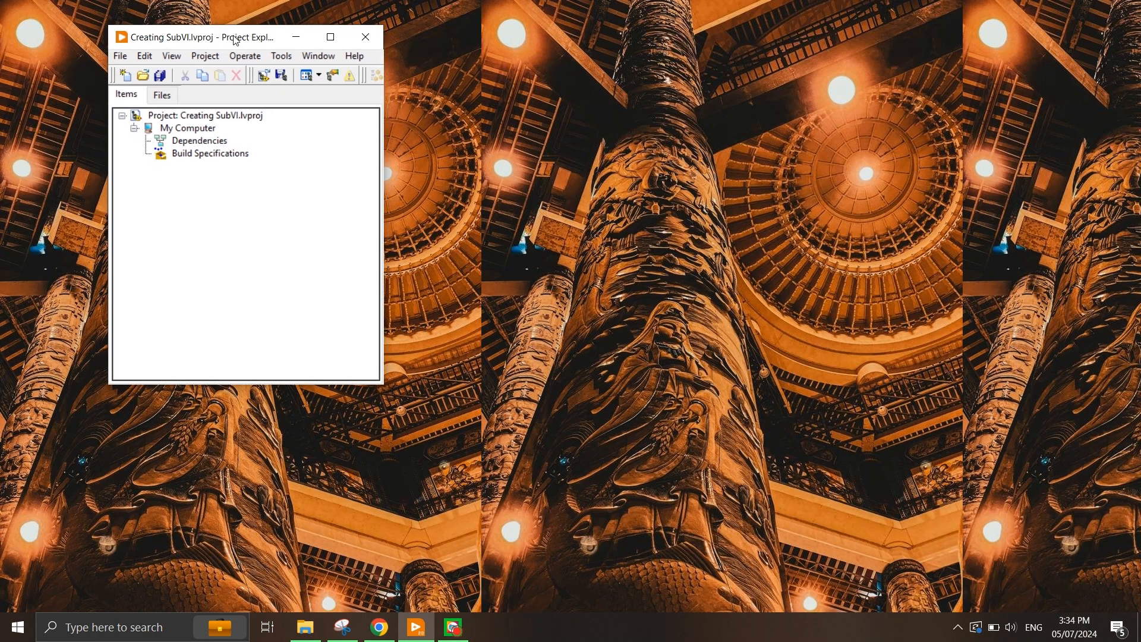
# - Save the new VI as MainVI.vi in the Creating SubVI project
pyautogui.moveTo(233, 37); pyautogui.dragTo(145, 29)
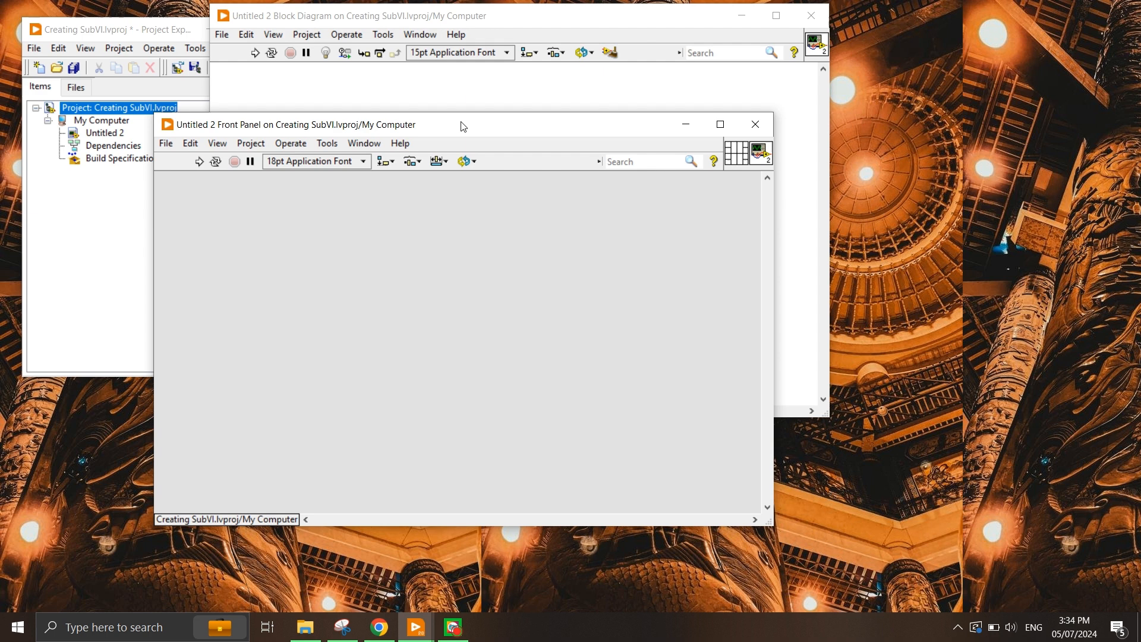
pyautogui.moveTo(394, 575)
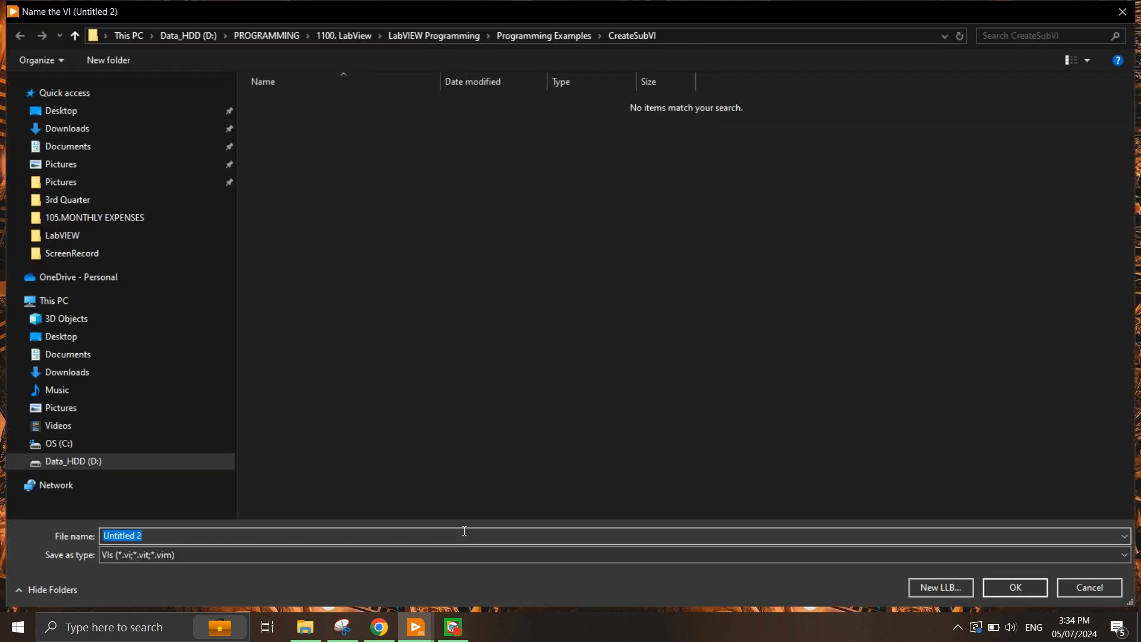
pyautogui.write('MainVI')
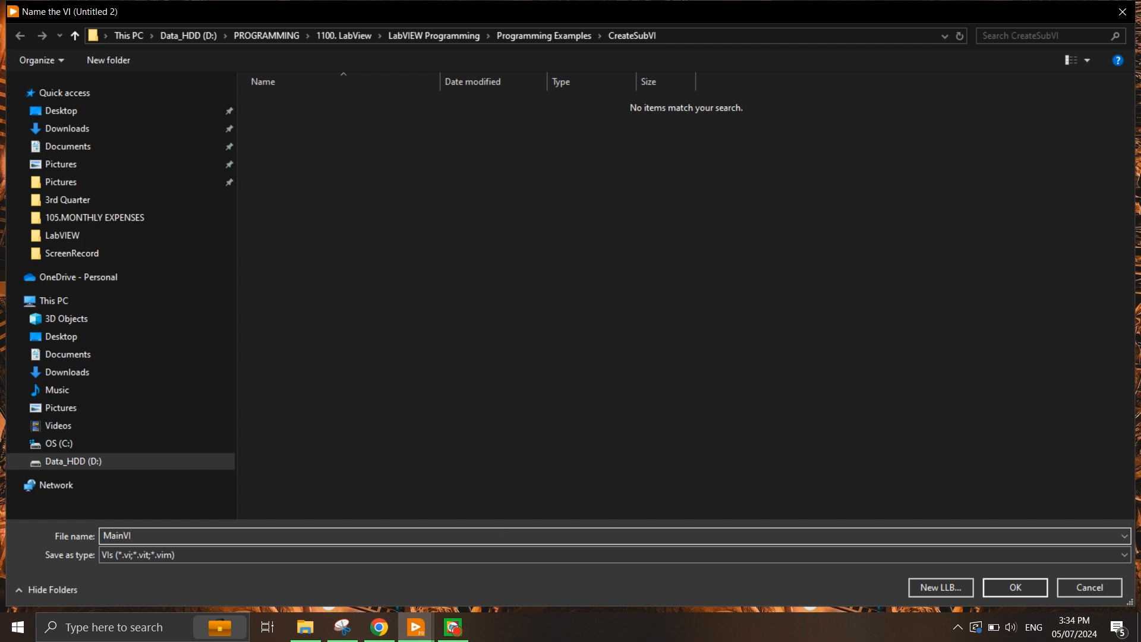
pyautogui.click(1013, 587)
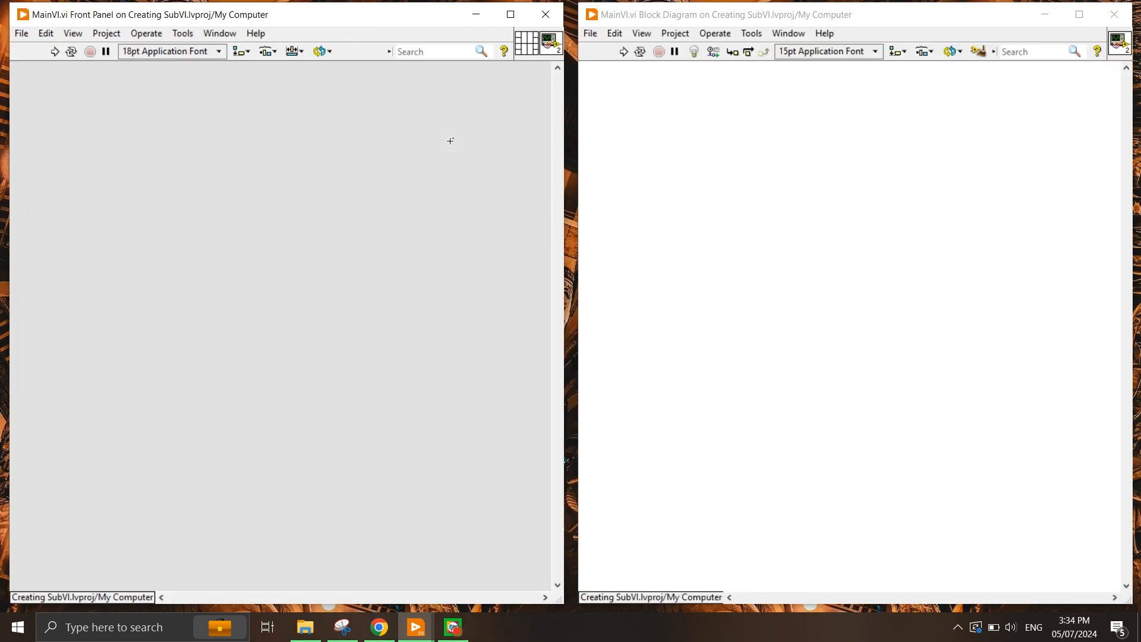
pyautogui.moveTo(792, 117)
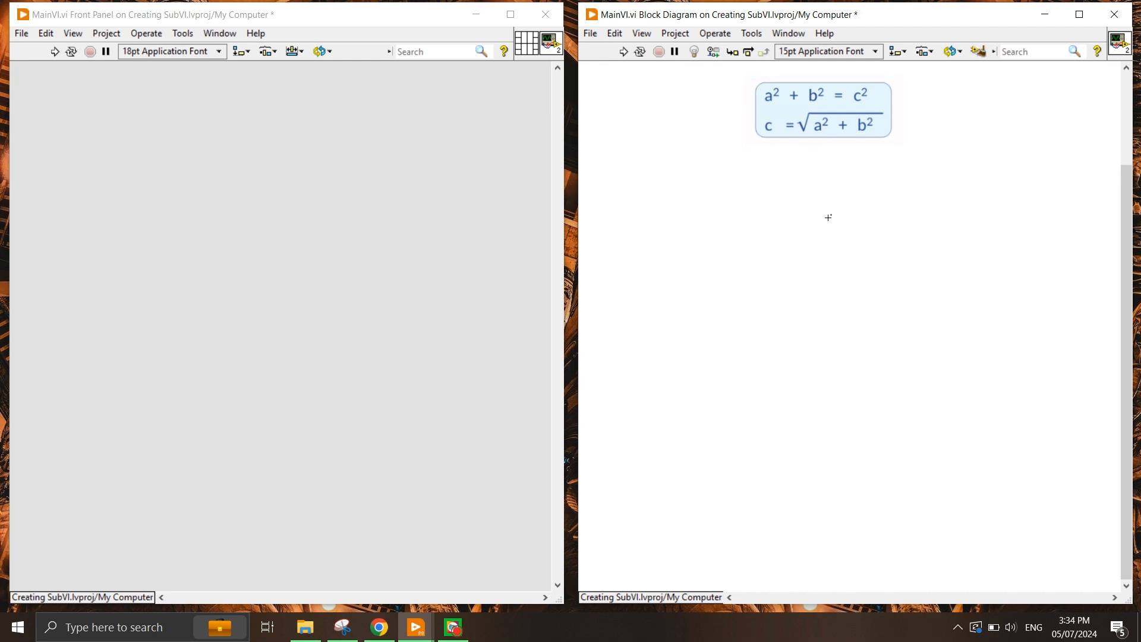
# - Place the Pythagorean formula image on the MainVI block diagram and return to the front panel
pyautogui.click(821, 110)
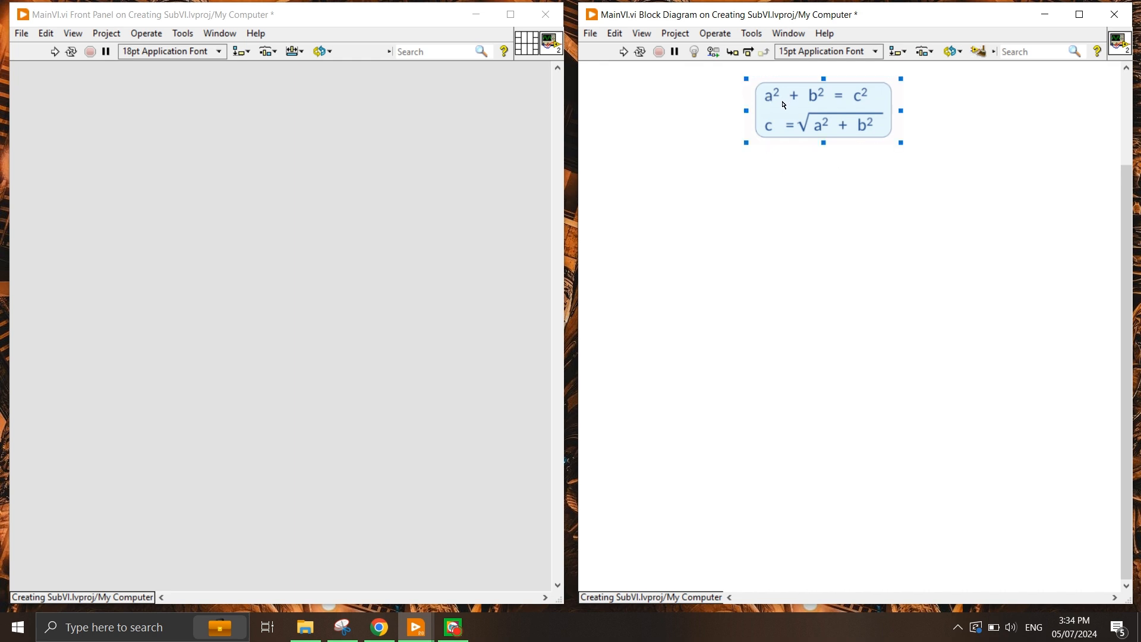
pyautogui.moveTo(799, 108)
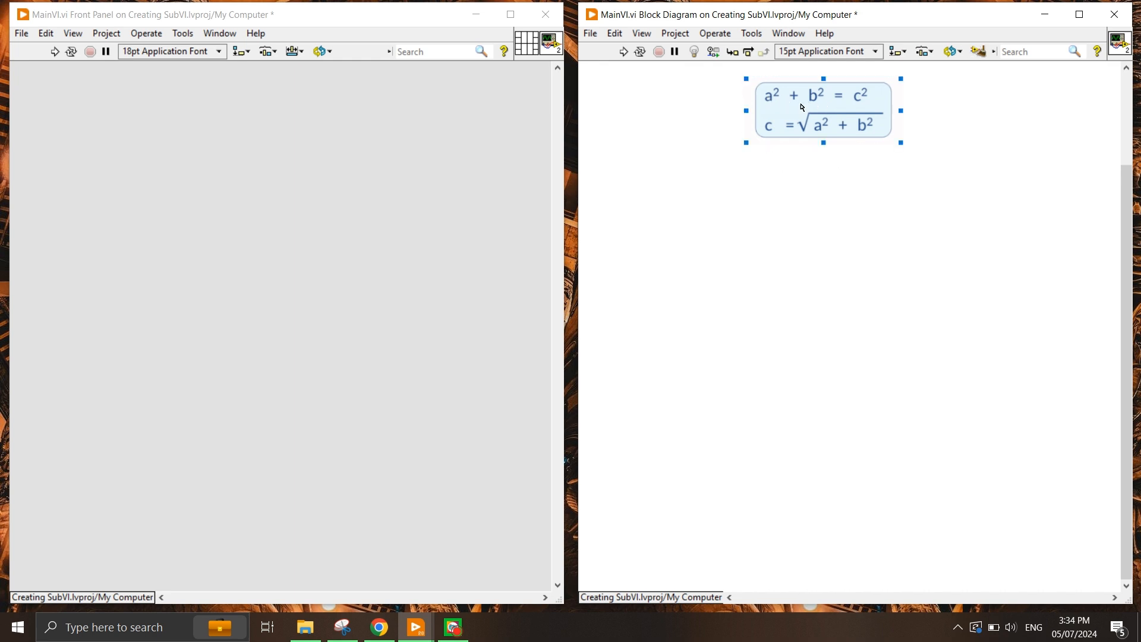
pyautogui.moveTo(853, 103)
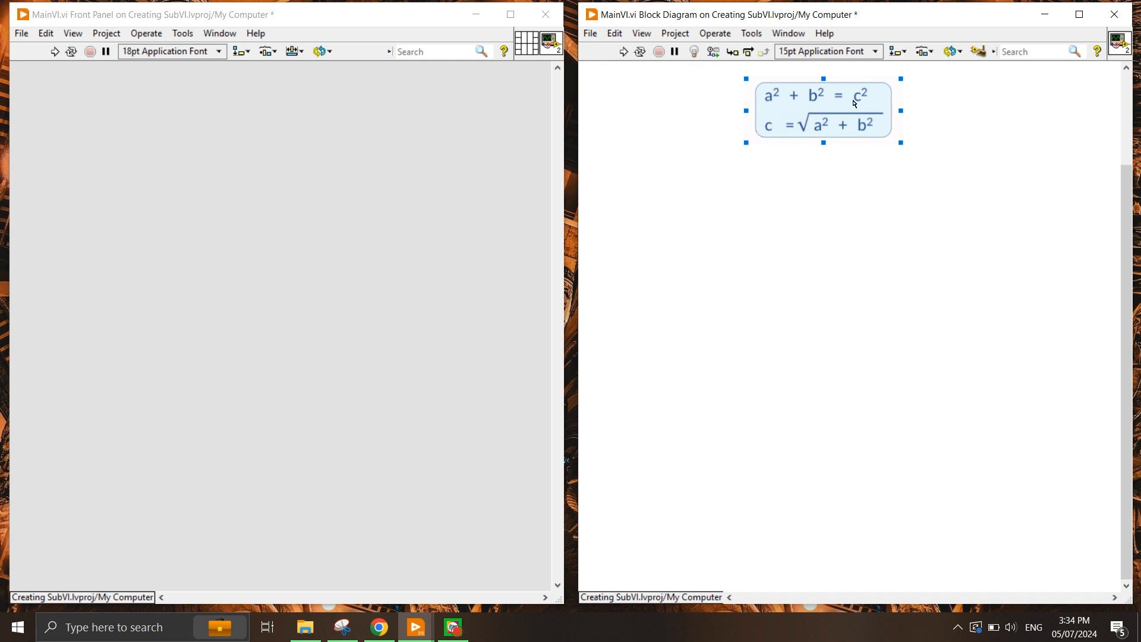
pyautogui.moveTo(772, 140)
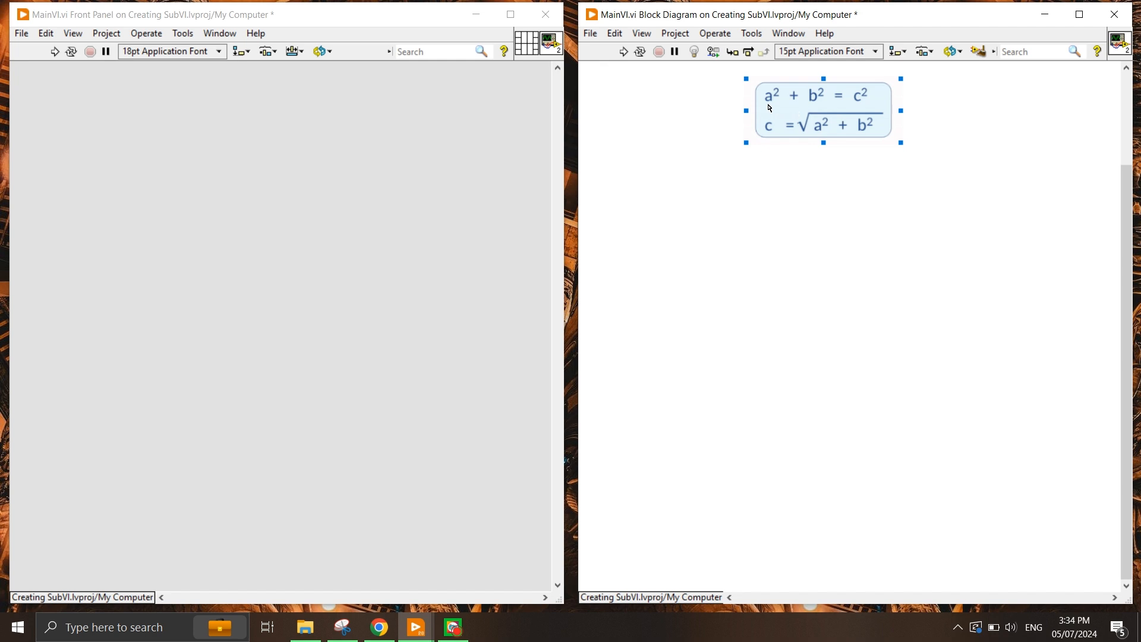
pyautogui.click(709, 120)
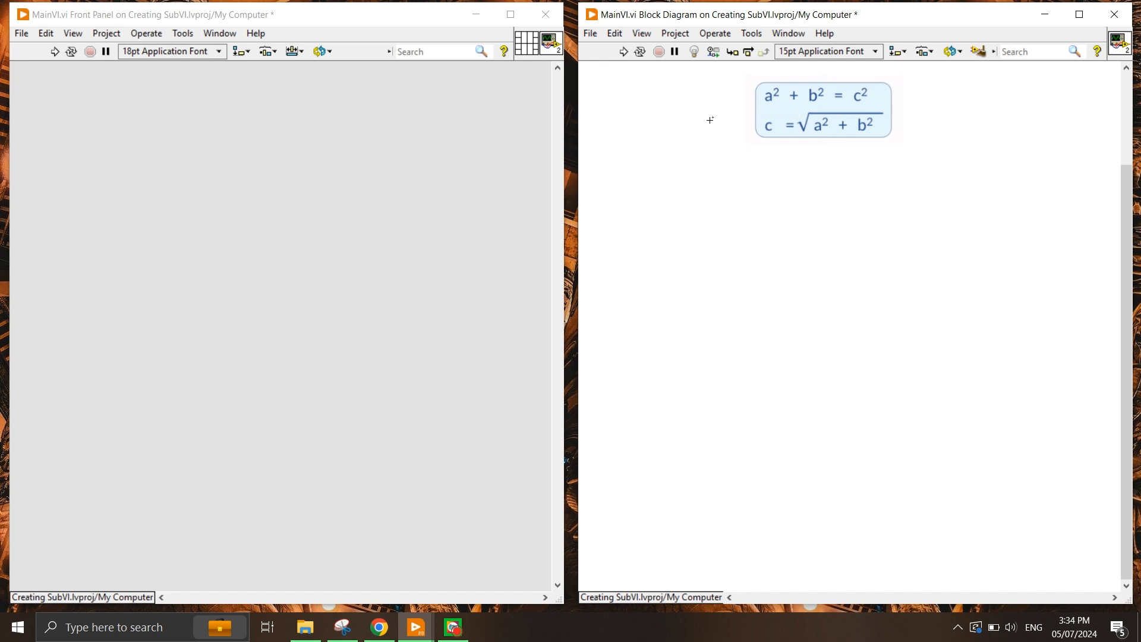
pyautogui.click(821, 110)
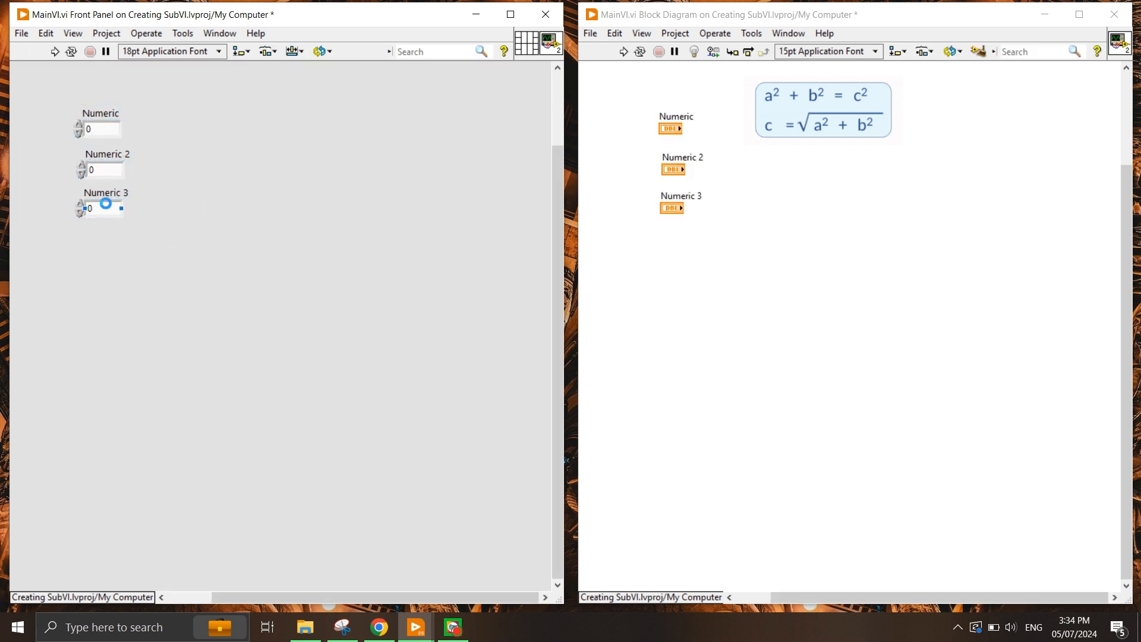
# - Change the third numeric control into an output indicator
pyautogui.rightClick(91, 209)
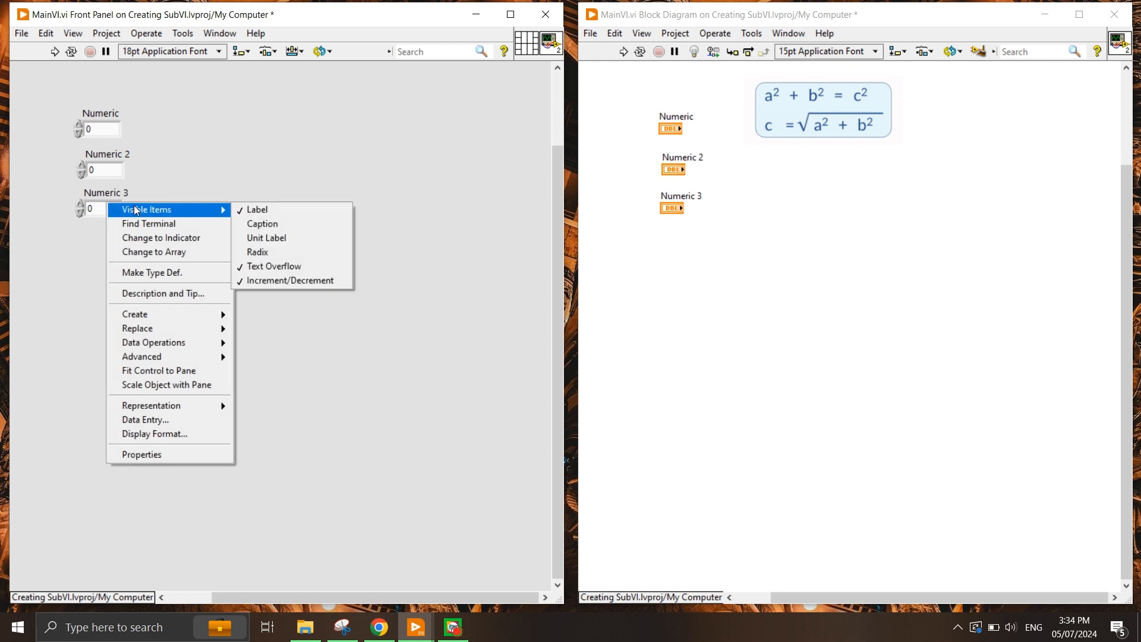
pyautogui.moveTo(162, 238)
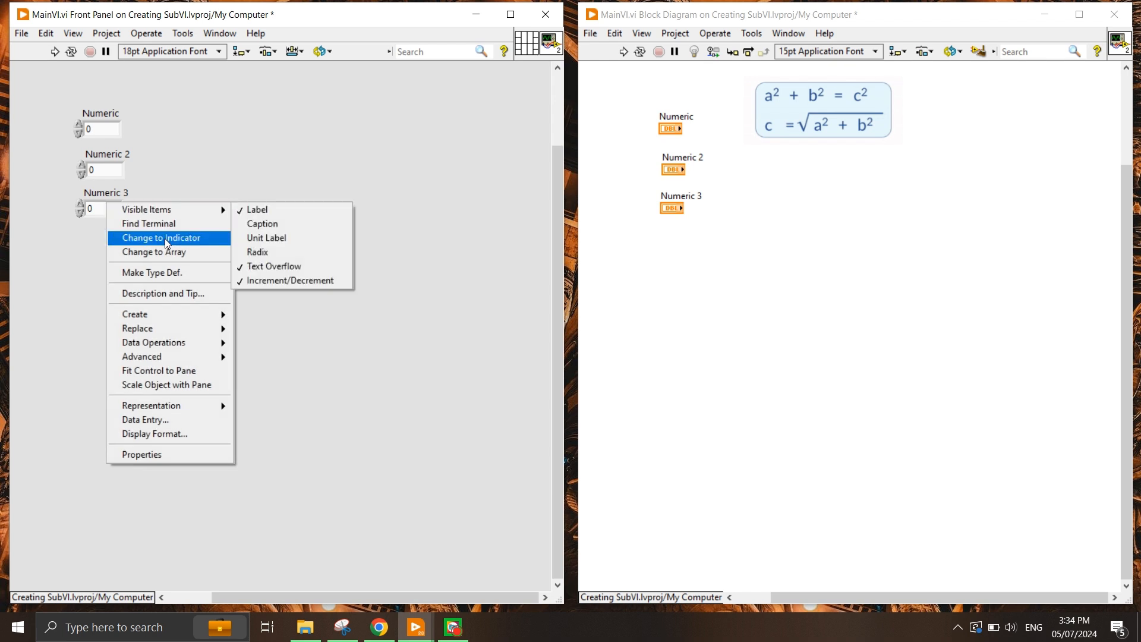
pyautogui.click(160, 237)
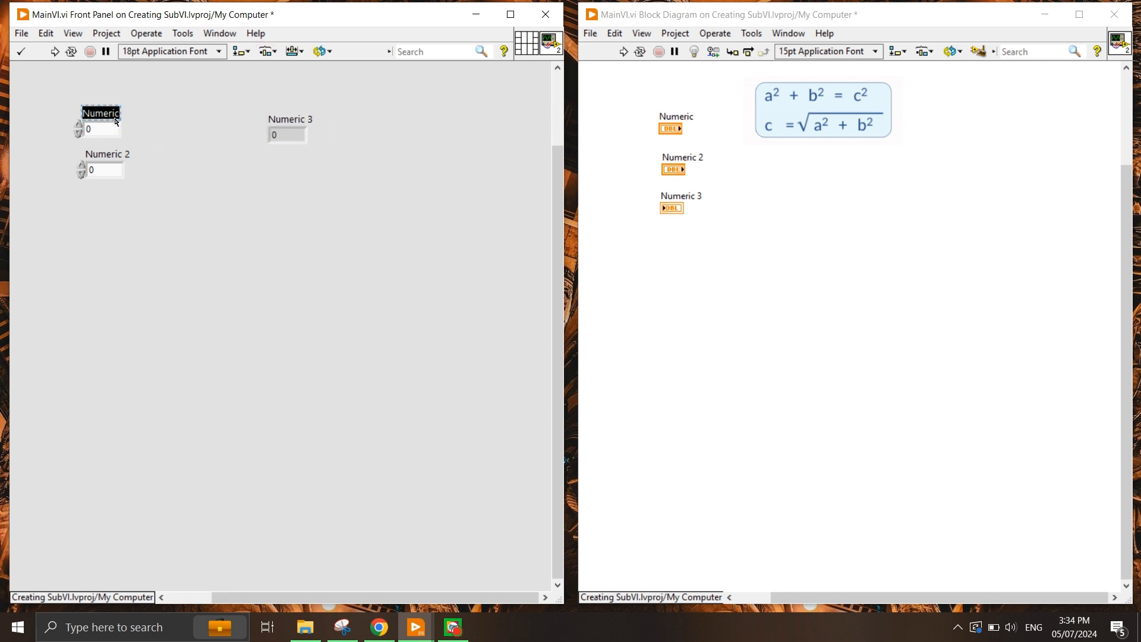
# - Label the inputs Adjacent and Opposite and the indicator Hypotenuse
pyautogui.write('A')
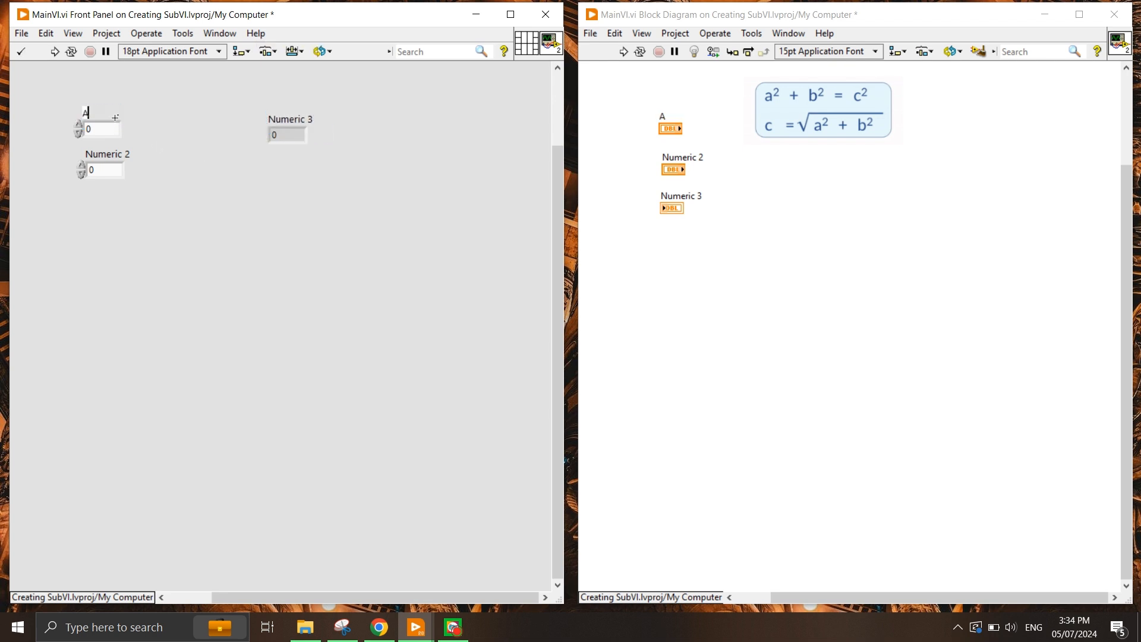
pyautogui.write('Adjacent')
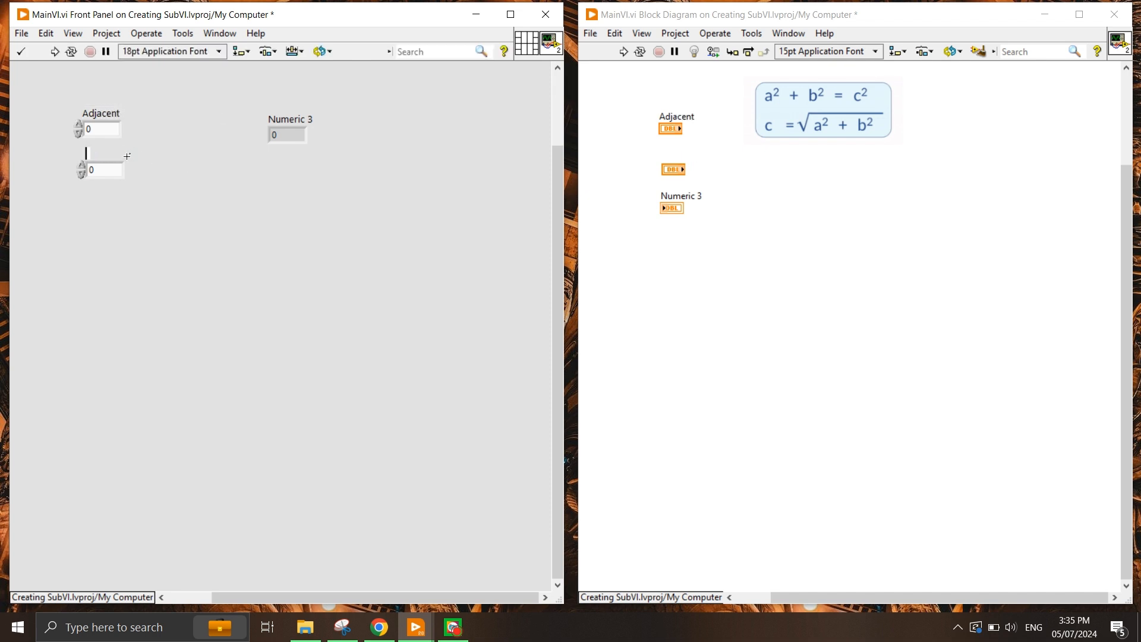
pyautogui.write('Opposite')
pyautogui.click(290, 119)
pyautogui.write('H')
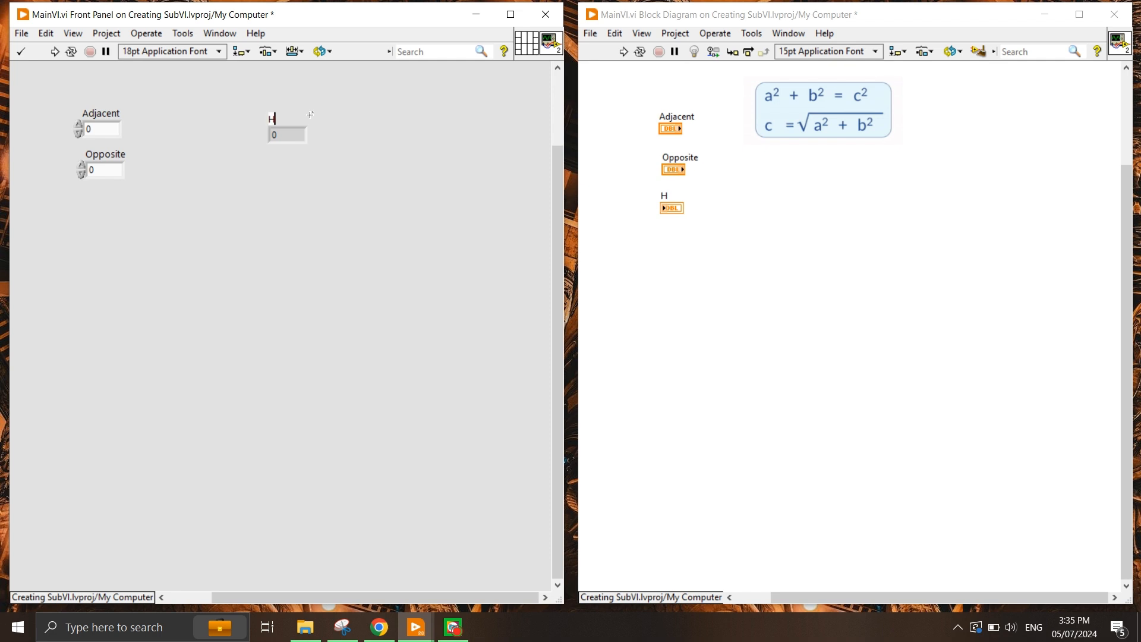
pyautogui.write('ypoteu')
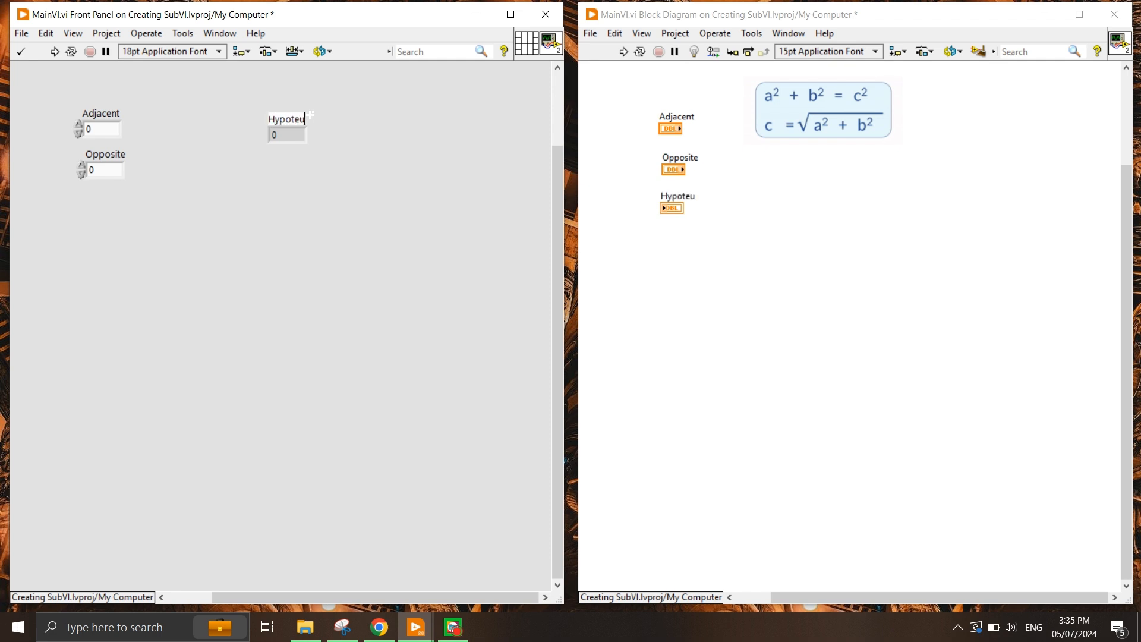
pyautogui.press('Backspace')
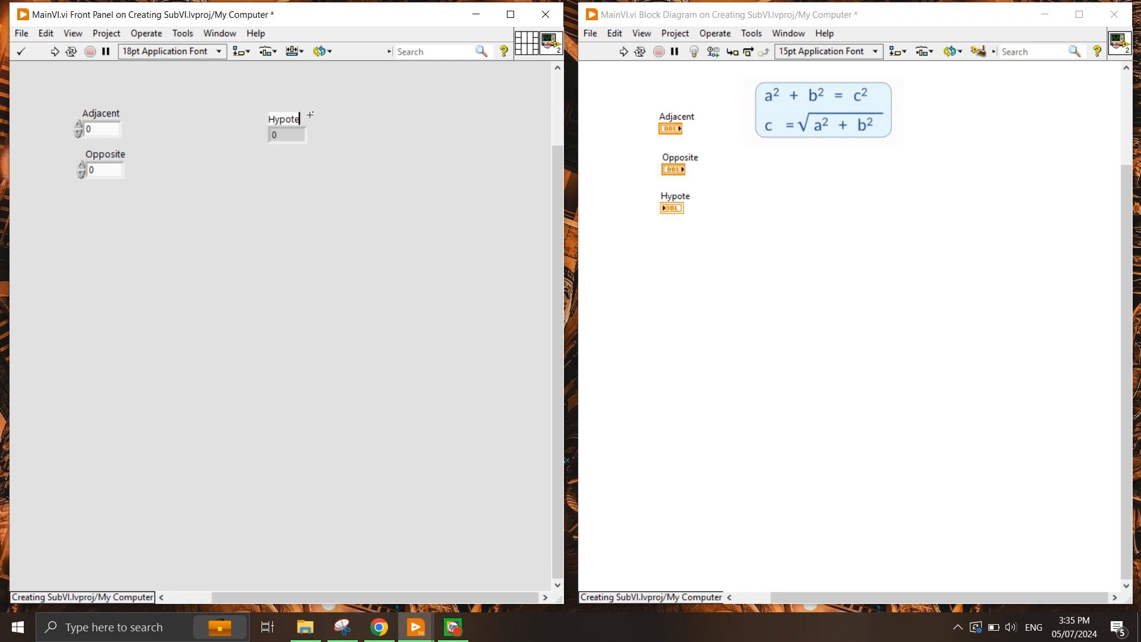
pyautogui.write('nuse')
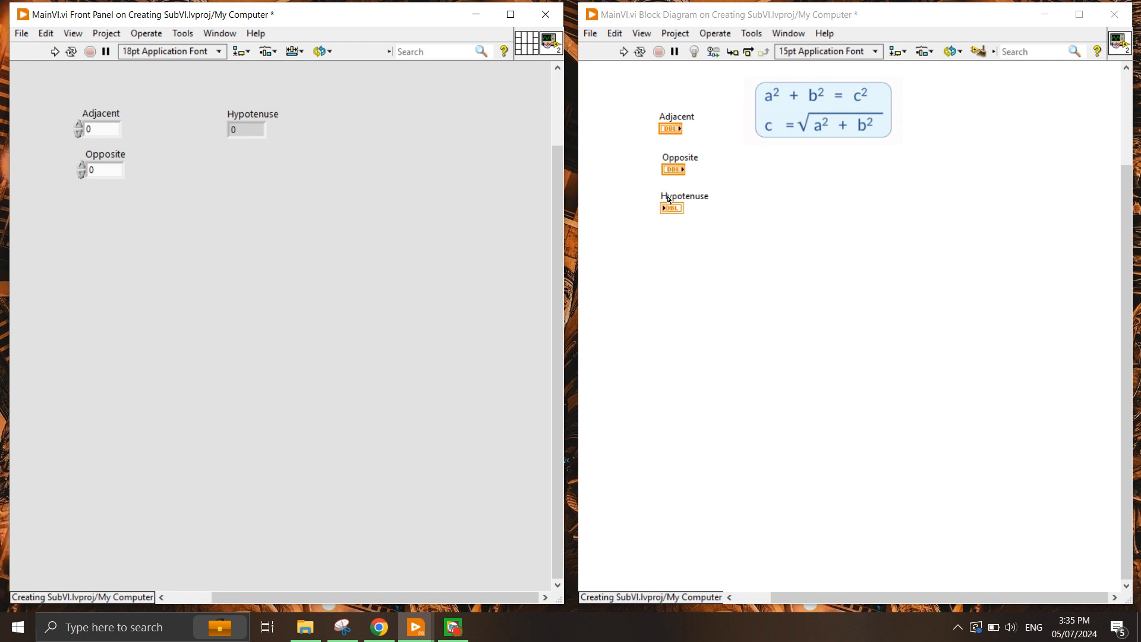
# - Arrange the Adjacent, Opposite and Hypotenuse terminals below the formula picture
pyautogui.moveTo(669, 207); pyautogui.dragTo(909, 200)
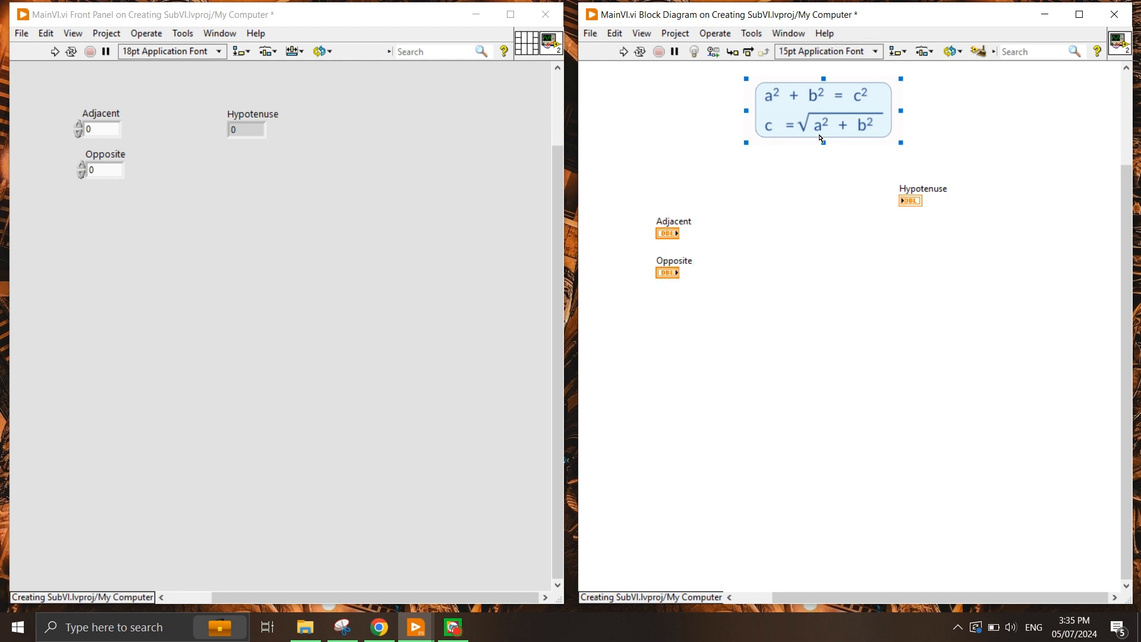
pyautogui.click(665, 271)
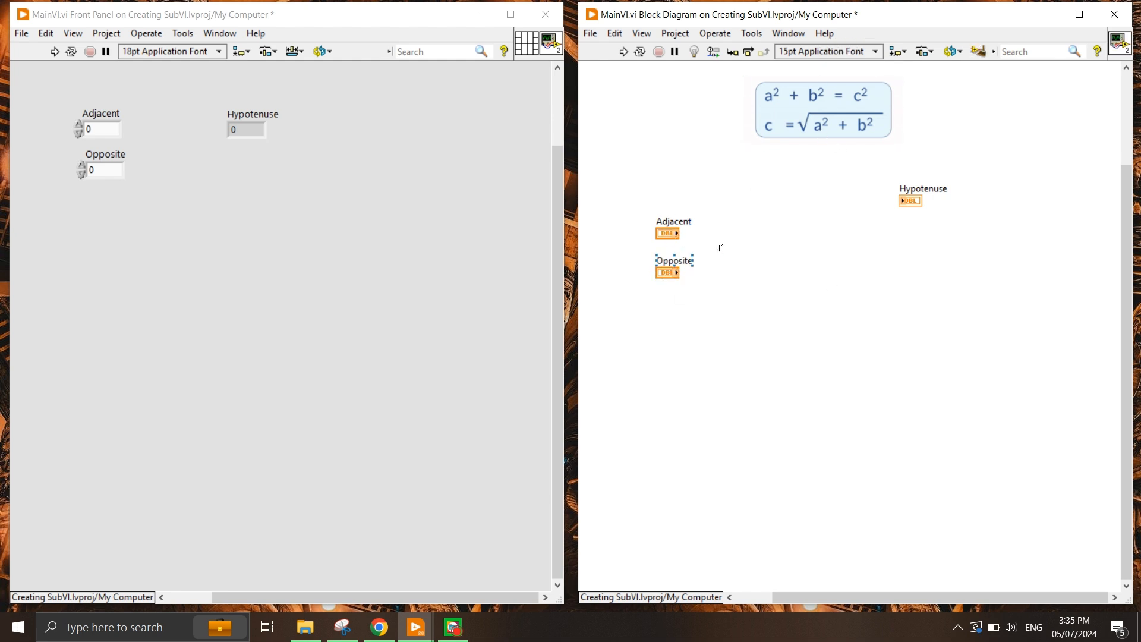
pyautogui.click(822, 109)
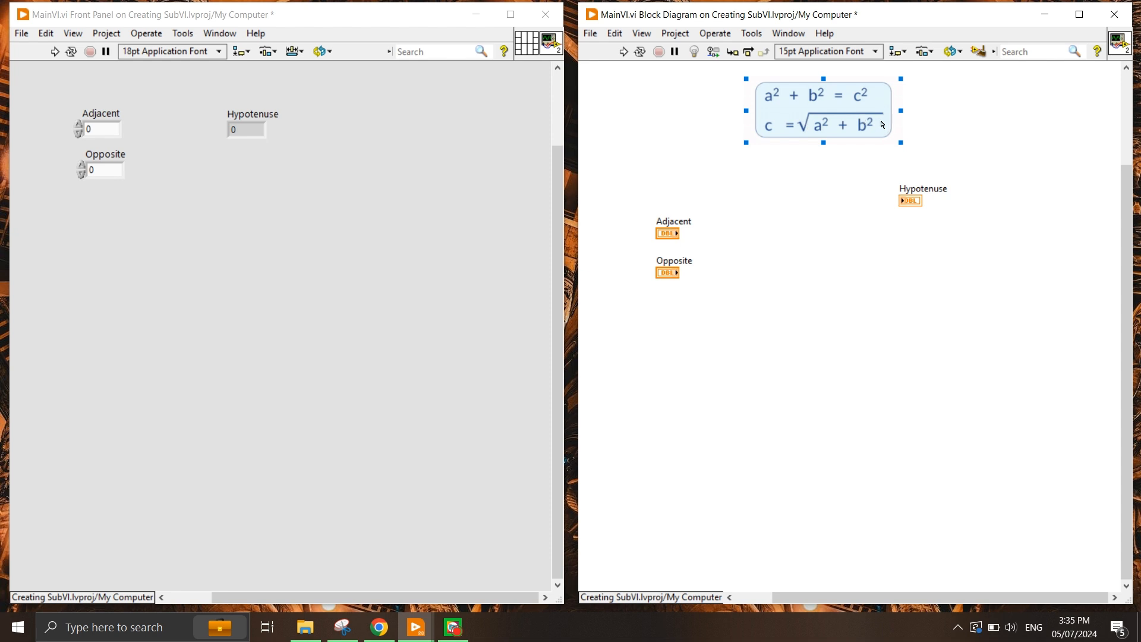
pyautogui.click(783, 245)
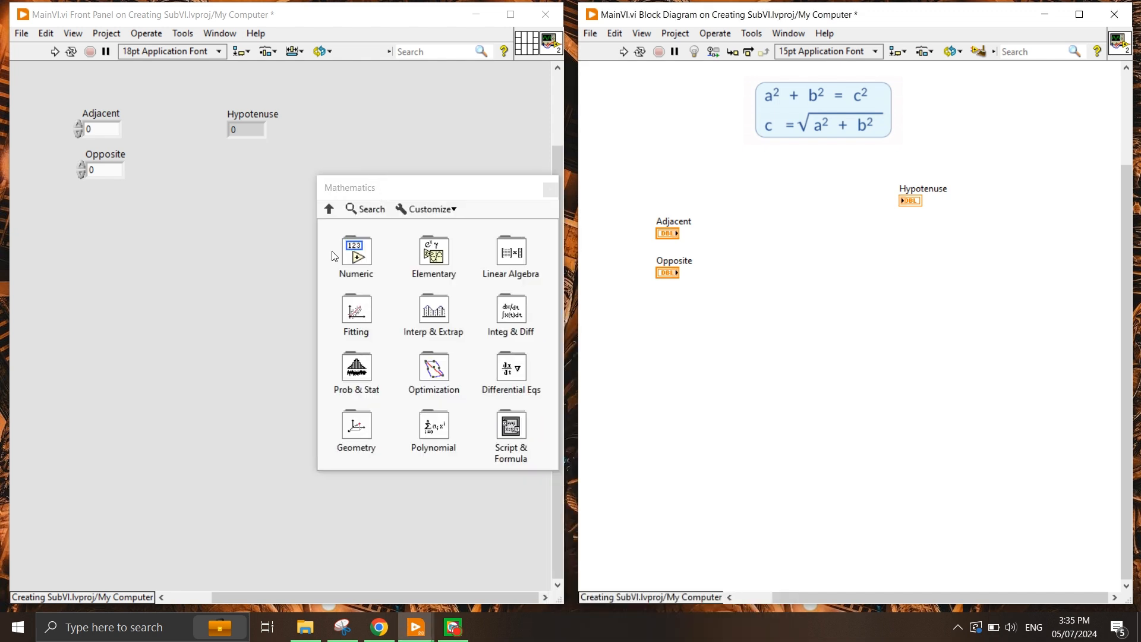
# - Place Square, Add and Square Root nodes from Mathematics > Numeric and wire them to Hypotenuse
pyautogui.click(355, 255)
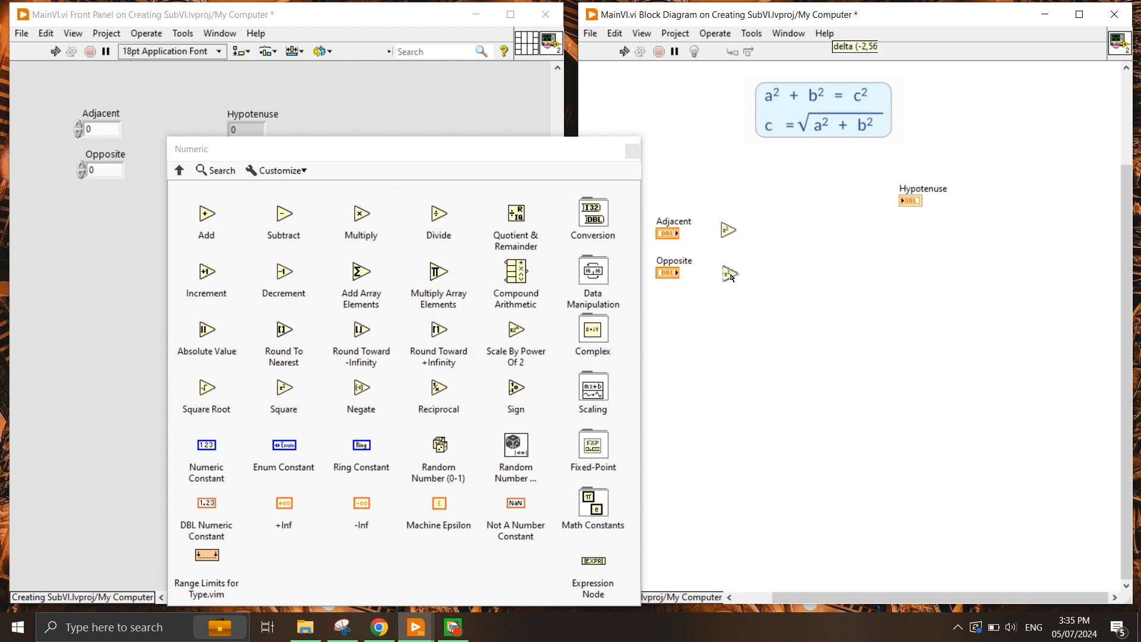
pyautogui.moveTo(682, 272); pyautogui.dragTo(728, 274)
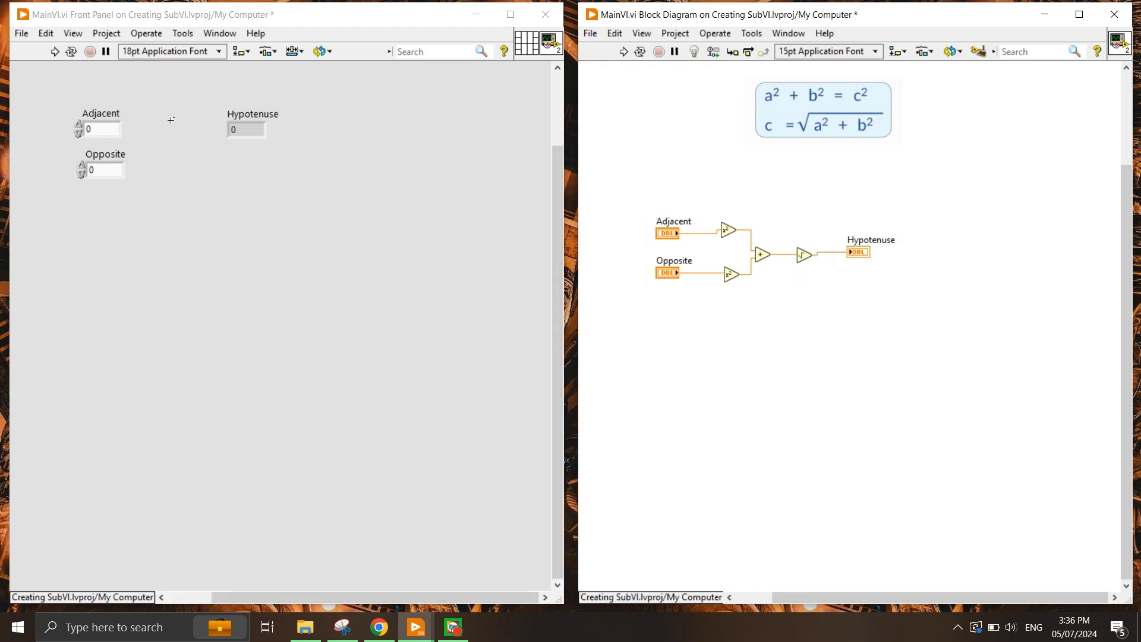
# - Run MainVI with Adjacent 3 and Opposite 4 so Hypotenuse reads 5
pyautogui.click(98, 128)
pyautogui.write('3')
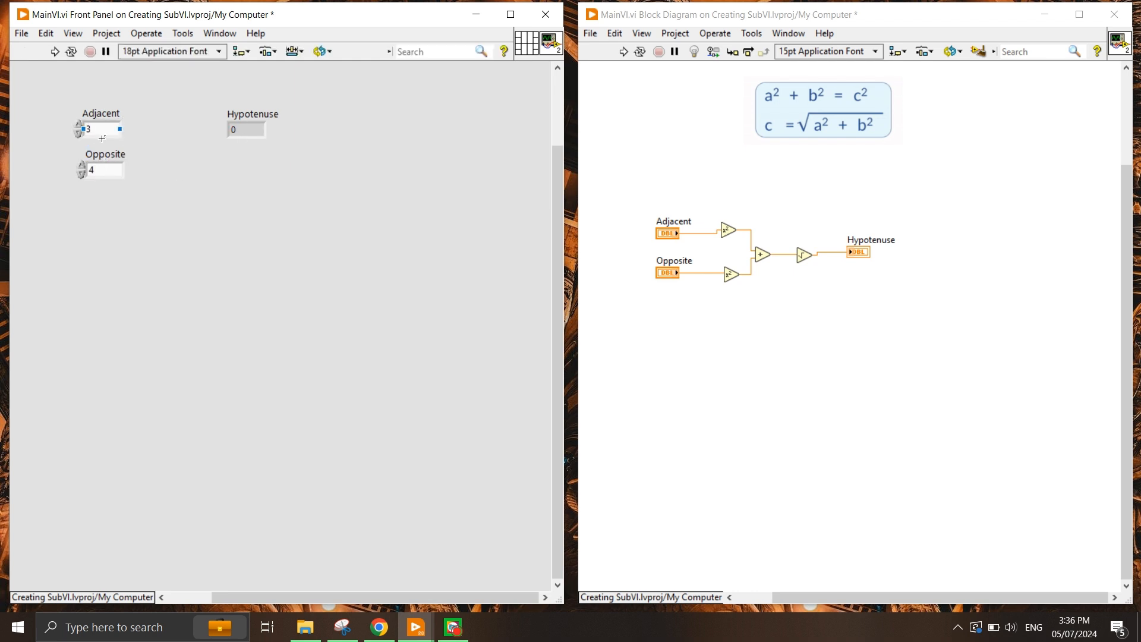
pyautogui.click(55, 51)
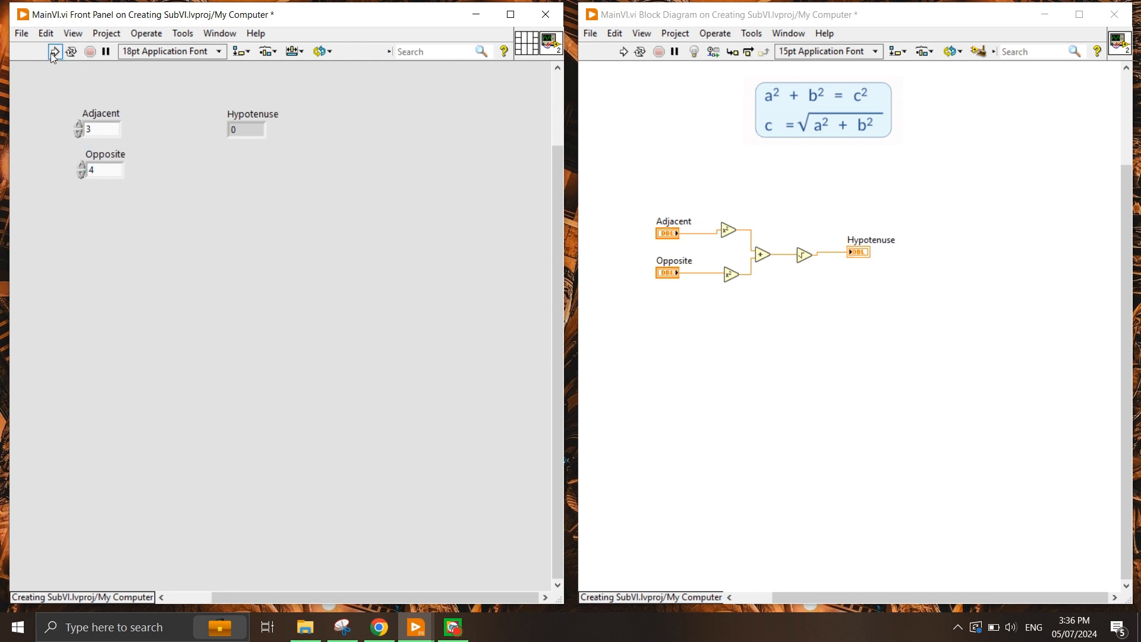
pyautogui.click(54, 51)
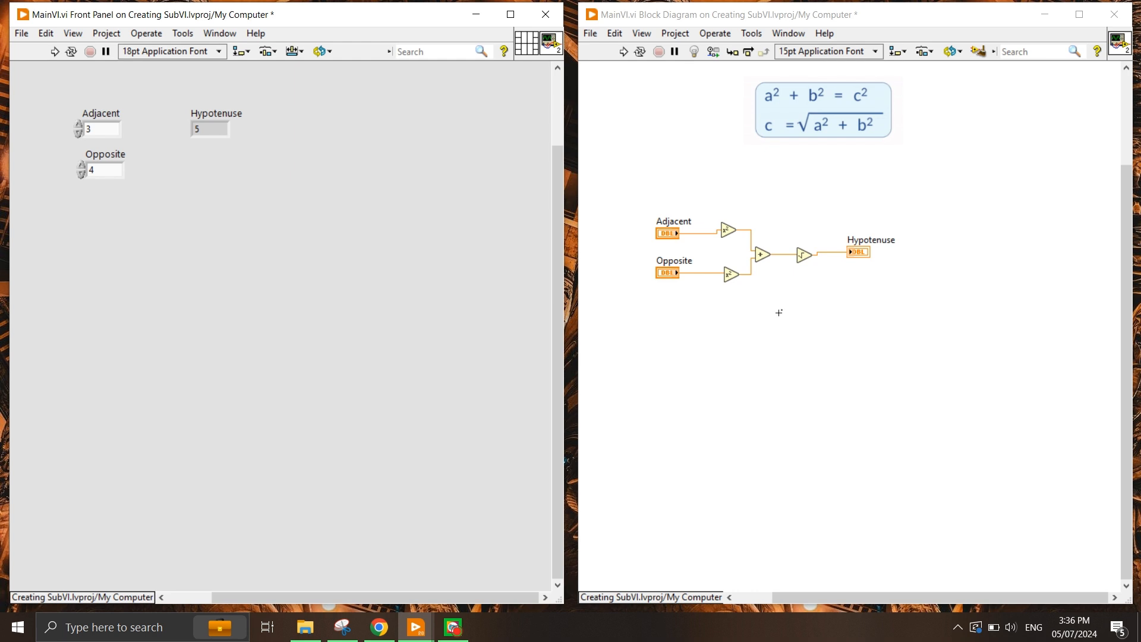
pyautogui.moveTo(716, 198); pyautogui.dragTo(813, 316)
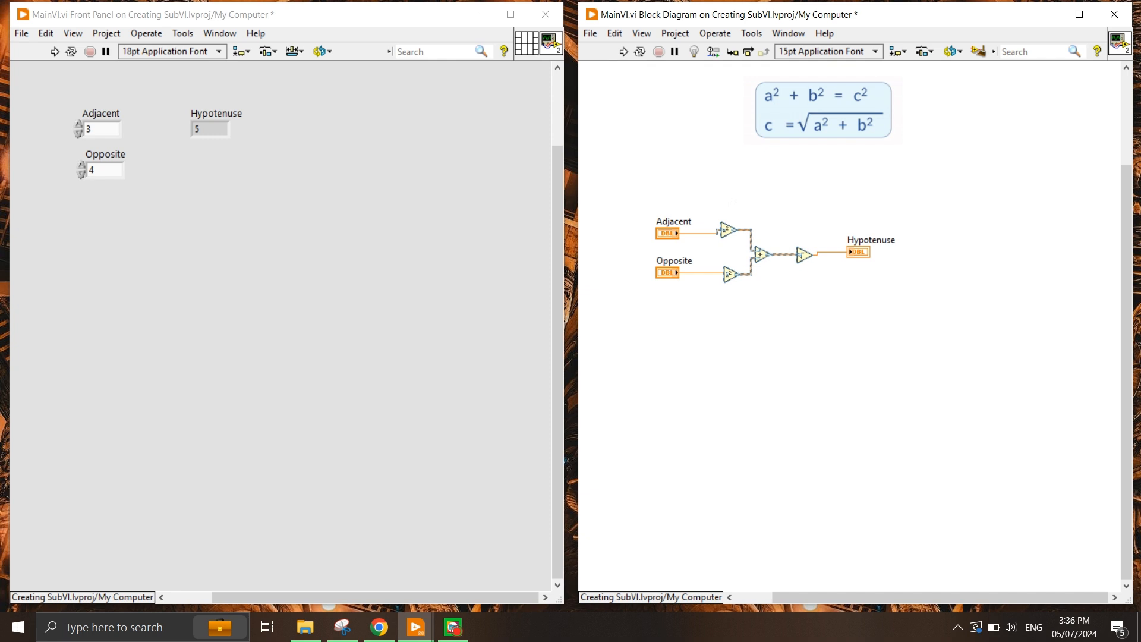
# - Collapse the calculation nodes into a subVI and straighten its wiring to the terminals
pyautogui.moveTo(731, 202); pyautogui.dragTo(769, 294)
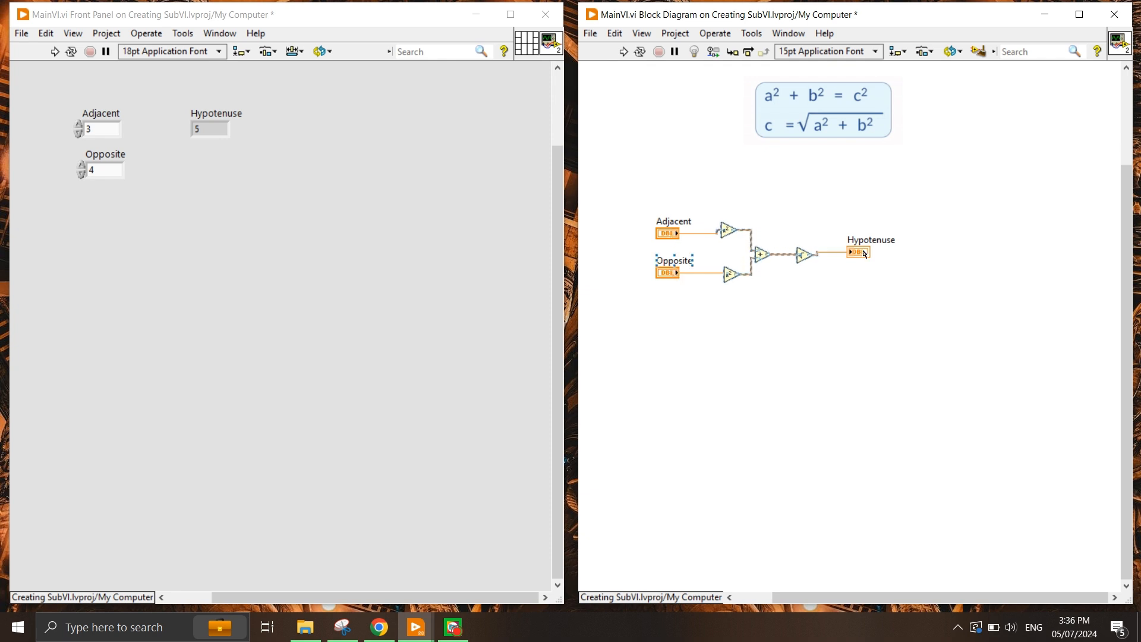
pyautogui.click(614, 34)
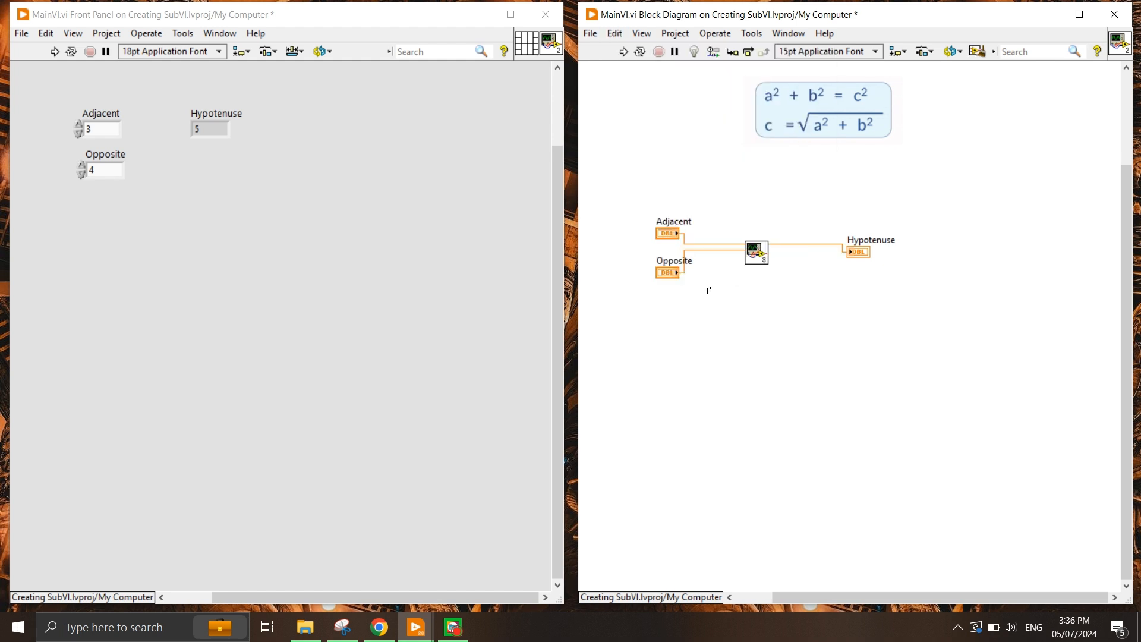
pyautogui.moveTo(756, 253); pyautogui.dragTo(776, 260)
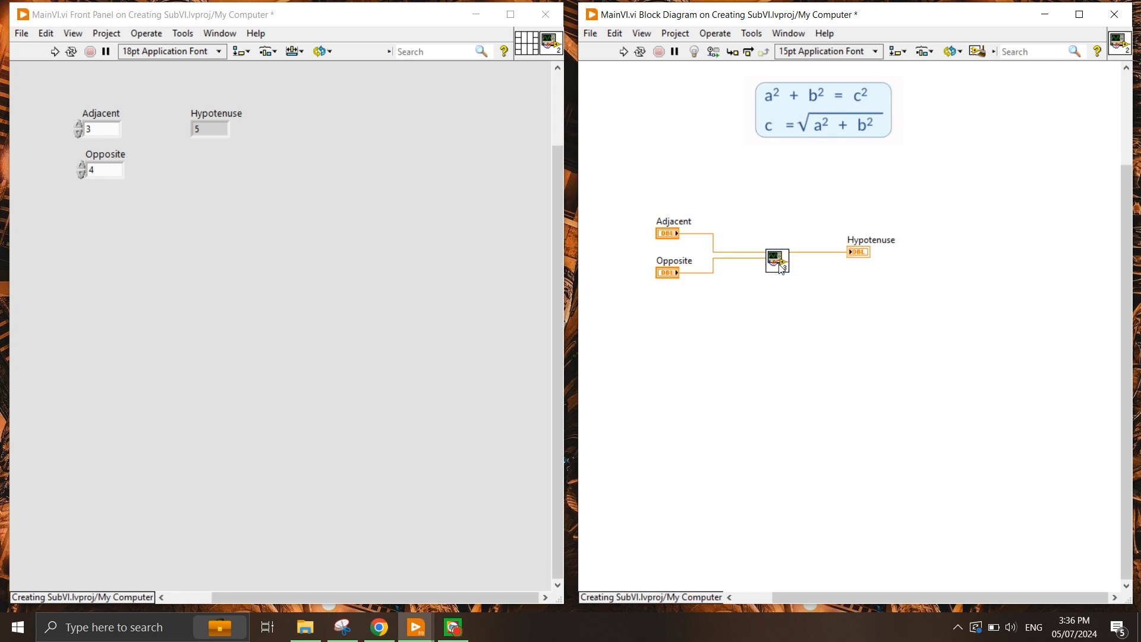
# - Open the untitled subVI's front panel and close it to bring up the save prompt
pyautogui.doubleClick(776, 260)
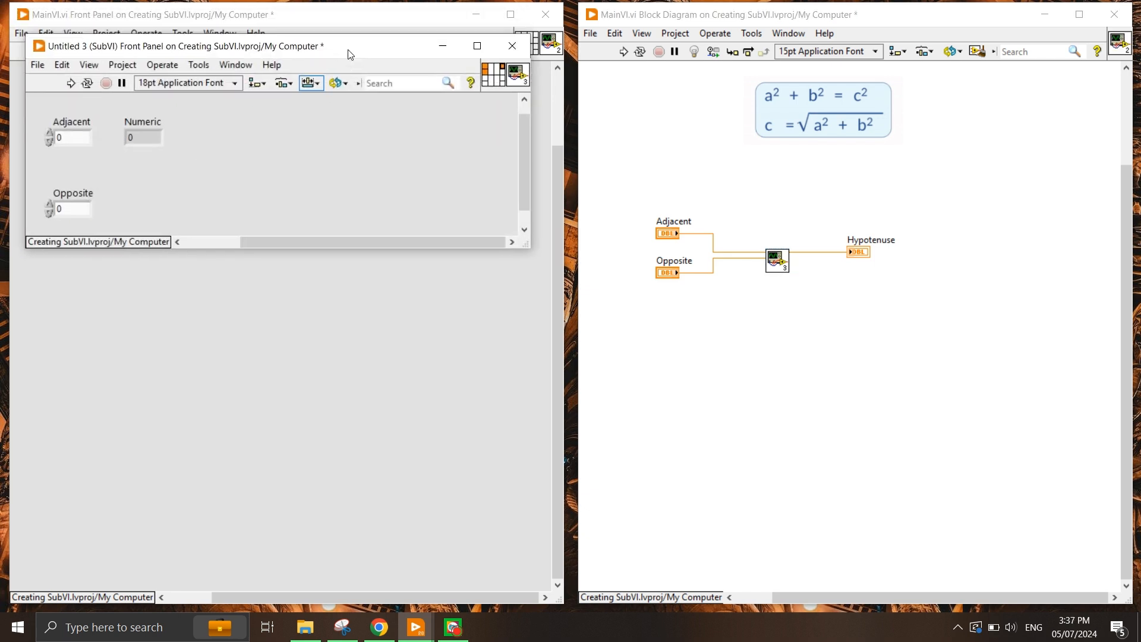
pyautogui.moveTo(348, 55); pyautogui.dragTo(357, 100)
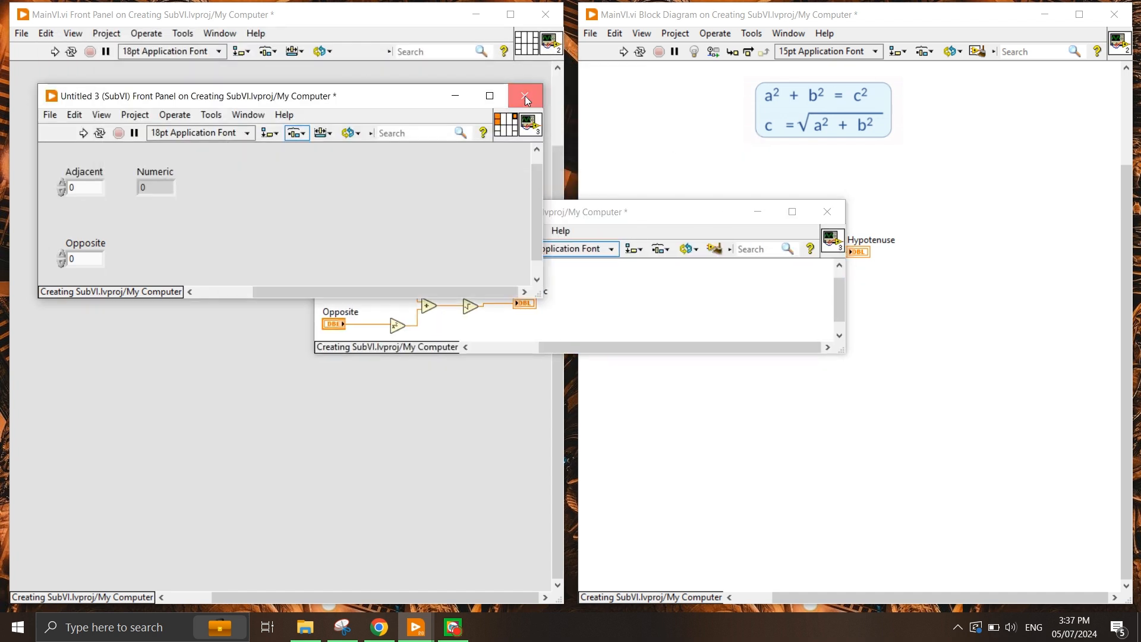
pyautogui.click(524, 95)
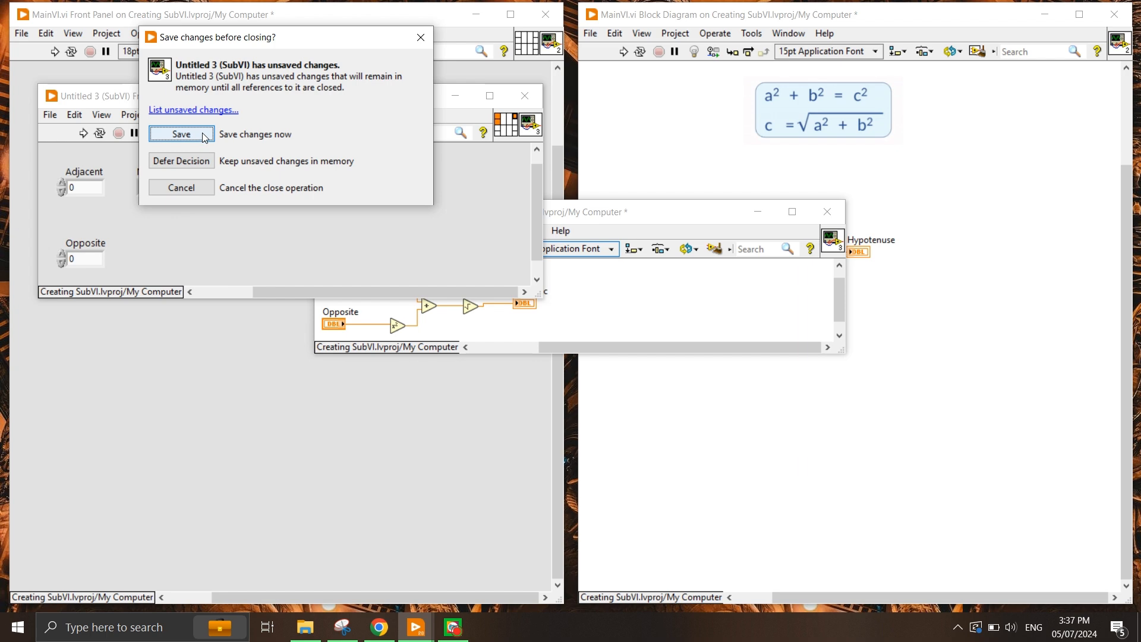
# - Save the subVI as PythagorasFormula in the CreateSubVI folder
pyautogui.click(181, 134)
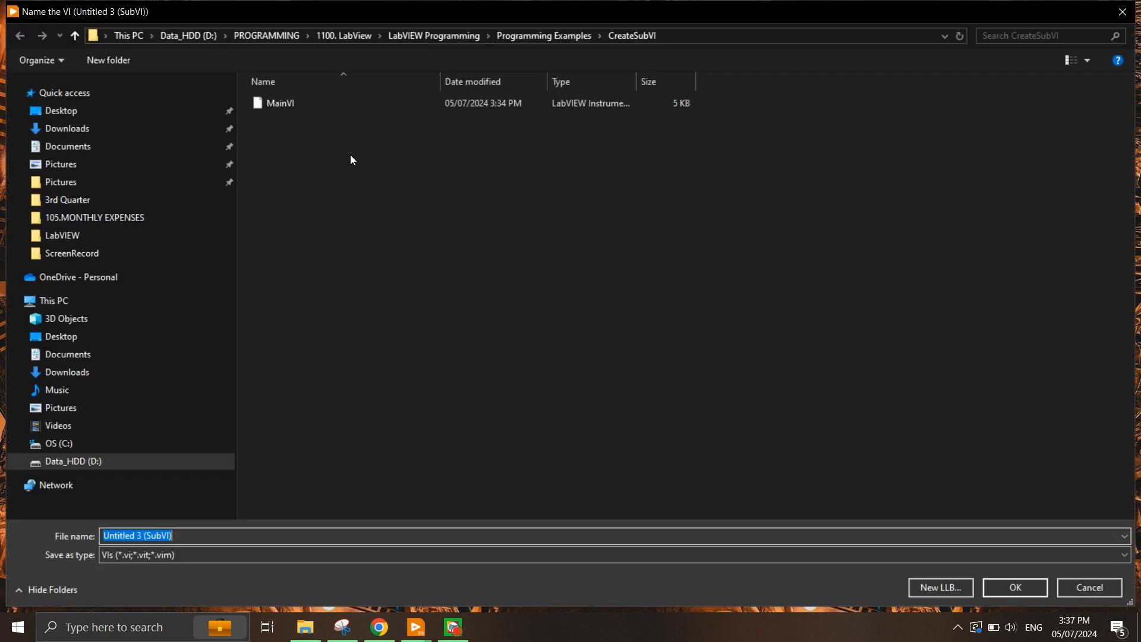
pyautogui.write('S')
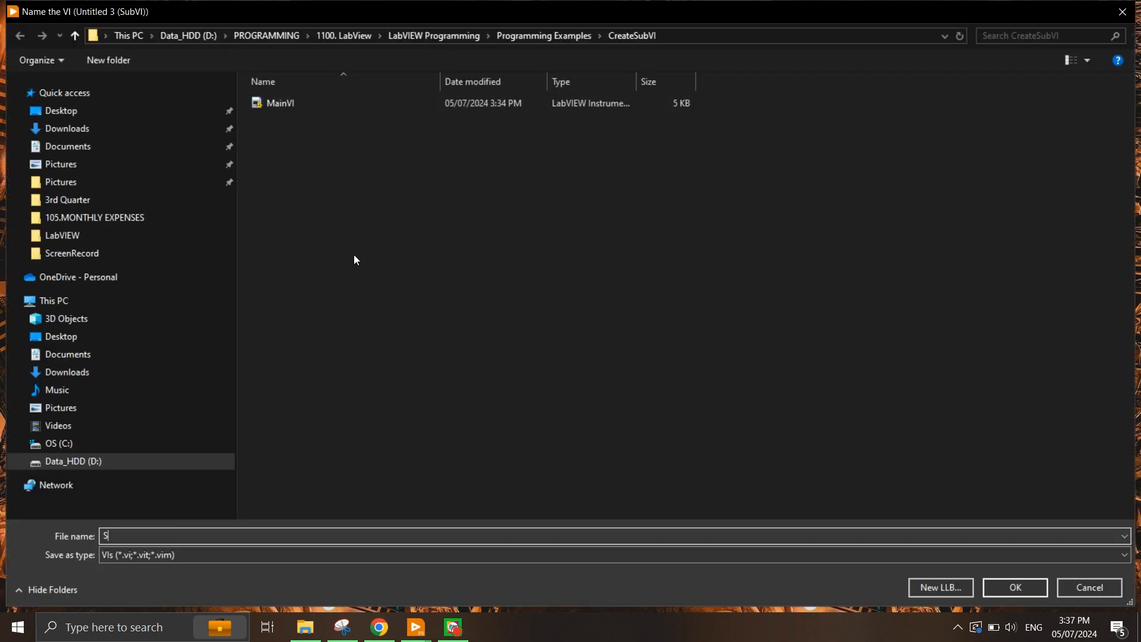
pyautogui.write('Python')
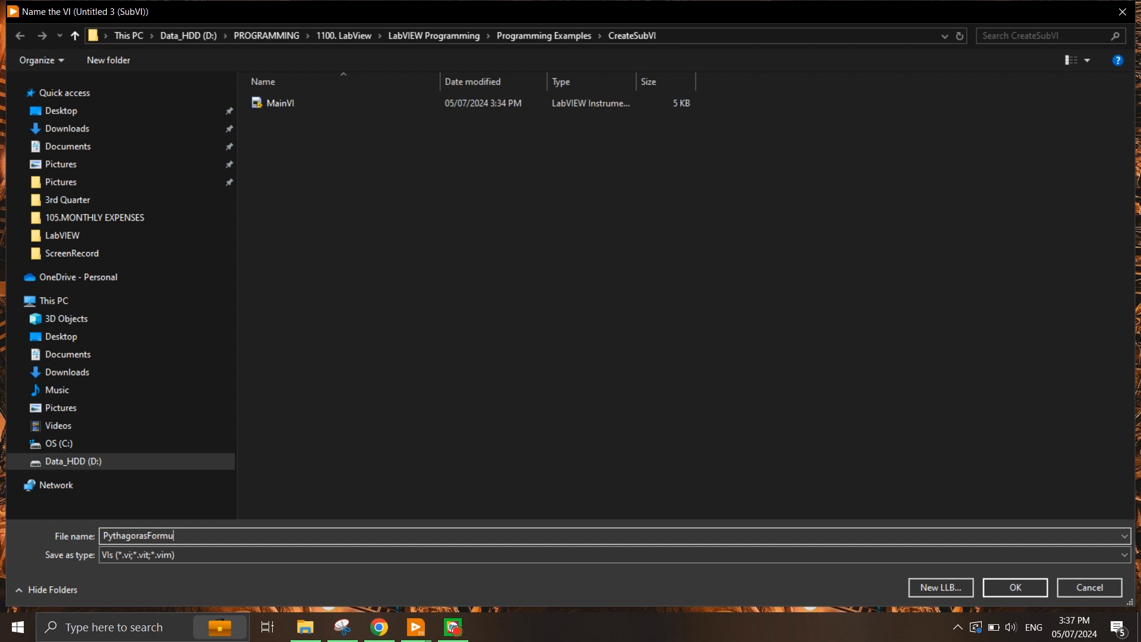
pyautogui.write('la')
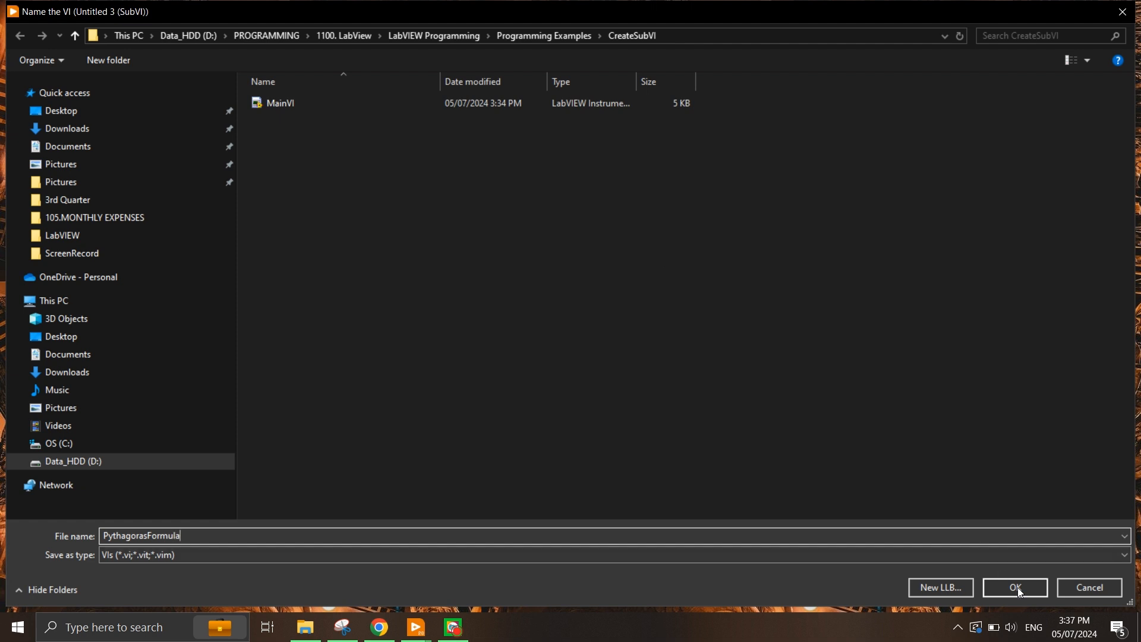
pyautogui.click(1013, 586)
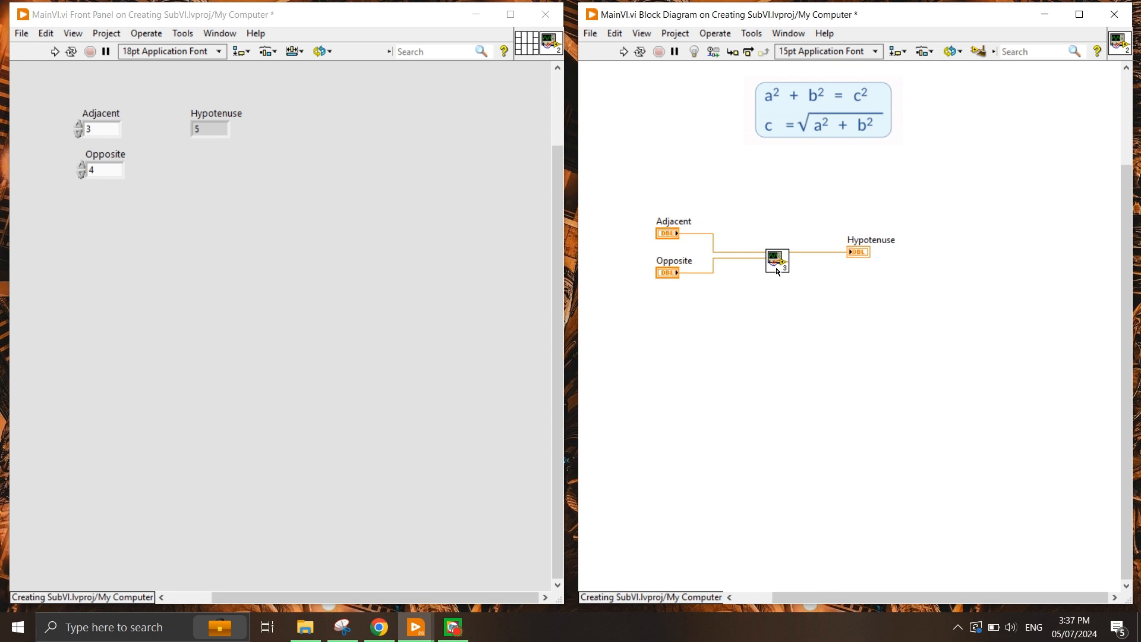
pyautogui.moveTo(766, 320)
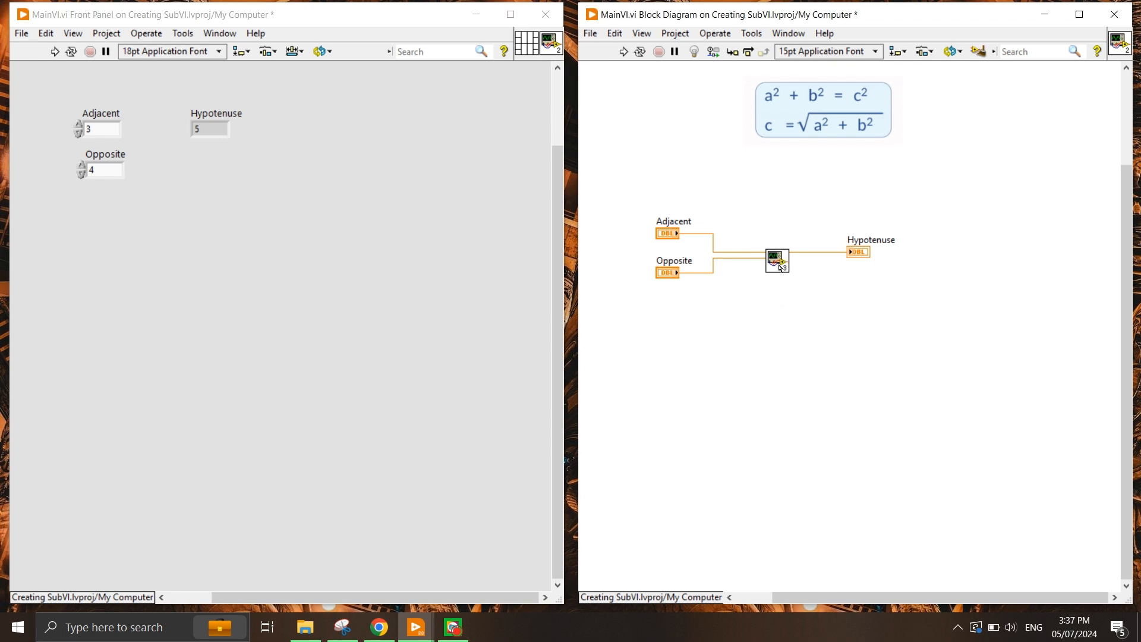
# - Reopen the PythagorasFormula subVI to reach its Icon Editor
pyautogui.doubleClick(776, 261)
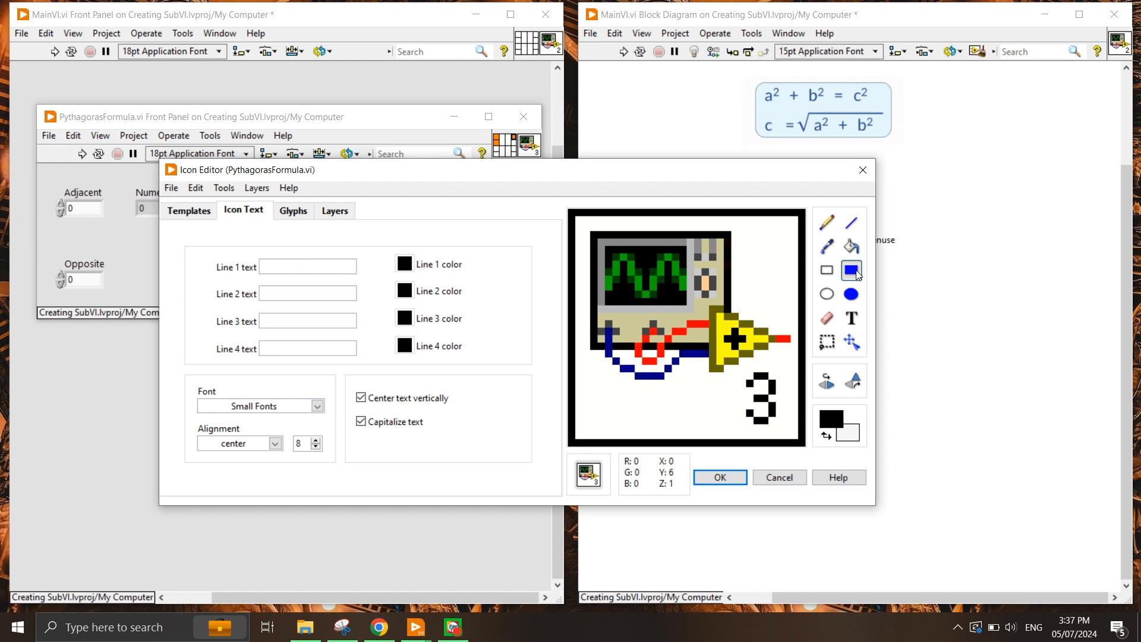
pyautogui.click(293, 211)
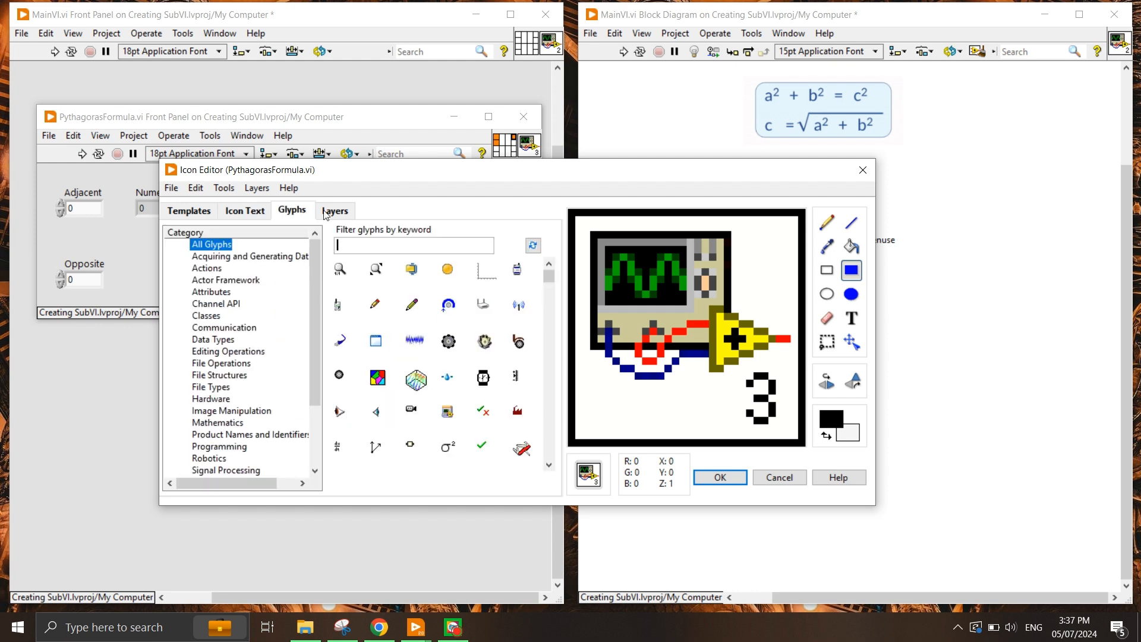
pyautogui.click(188, 211)
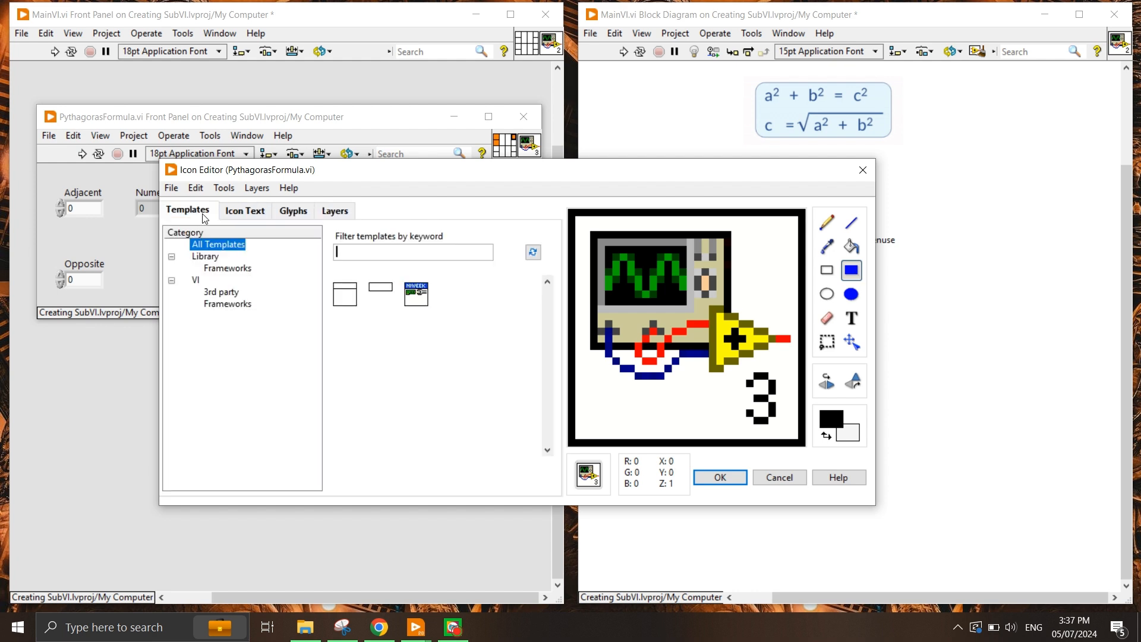
pyautogui.click(245, 211)
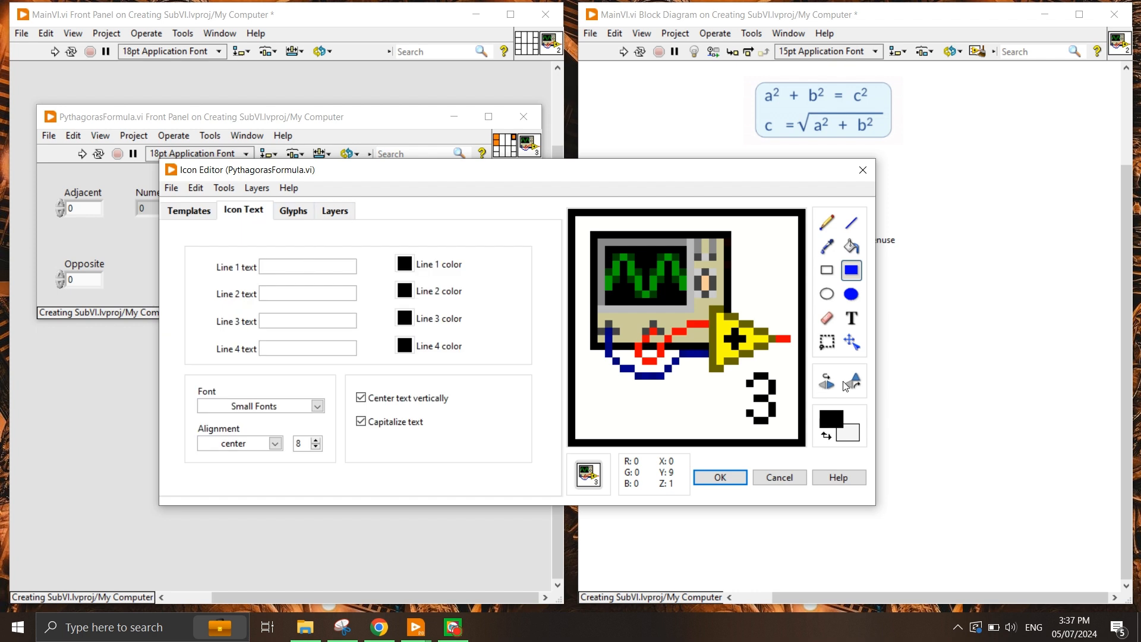
pyautogui.click(292, 210)
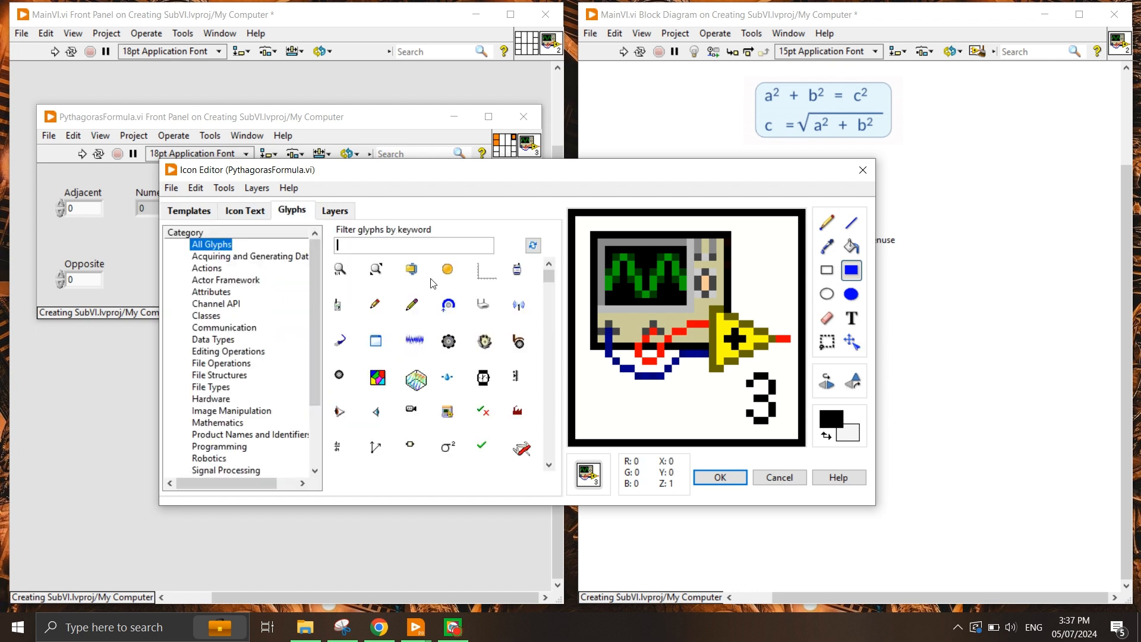
pyautogui.click(244, 210)
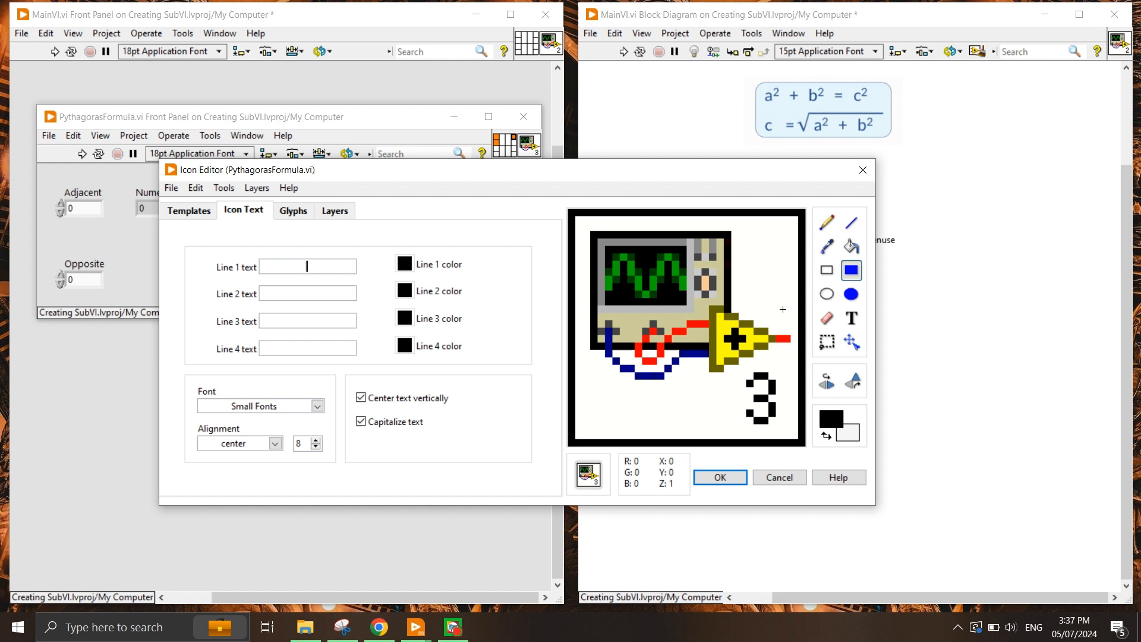
pyautogui.moveTo(851, 270)
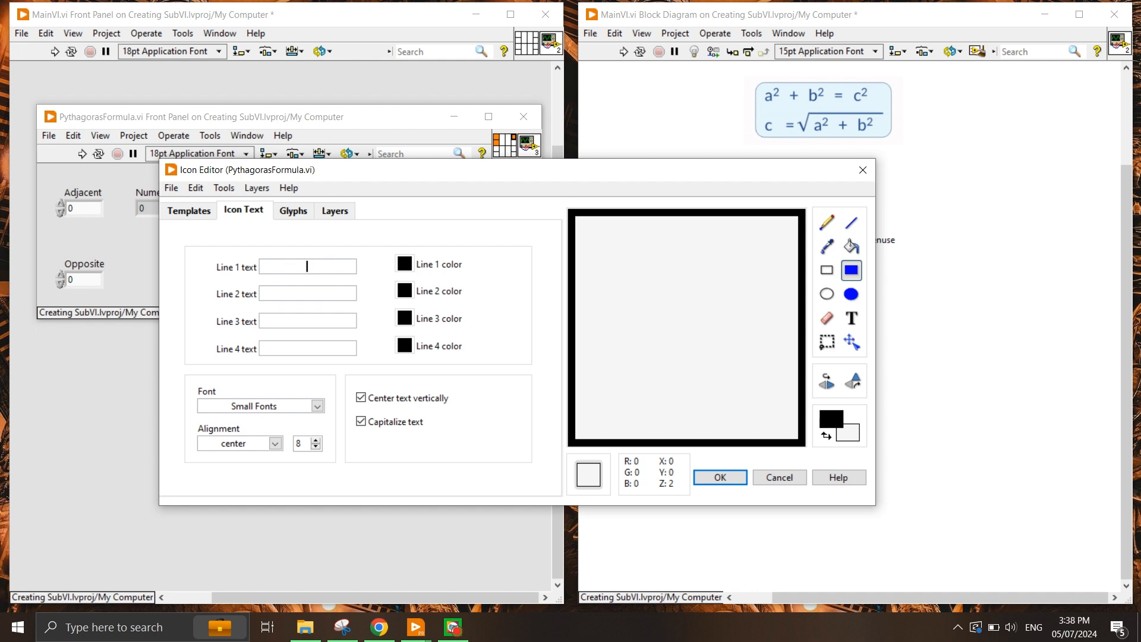
# - Give the subVI a plain text icon reading OPPOSITE at font size 7
pyautogui.write('0')
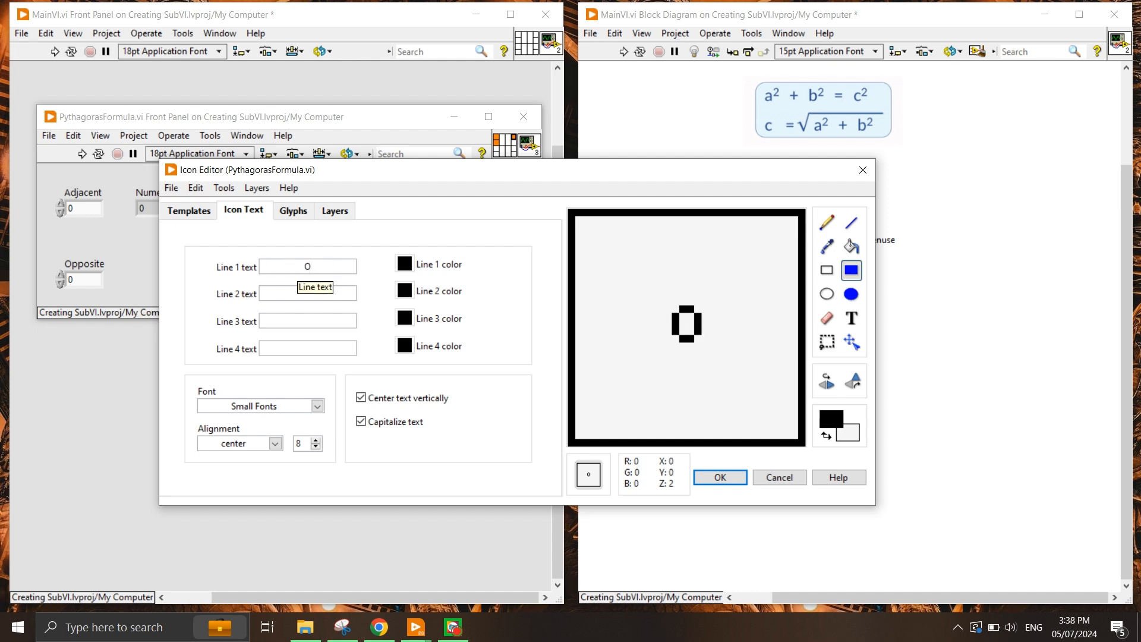
pyautogui.write('Pythagoras')
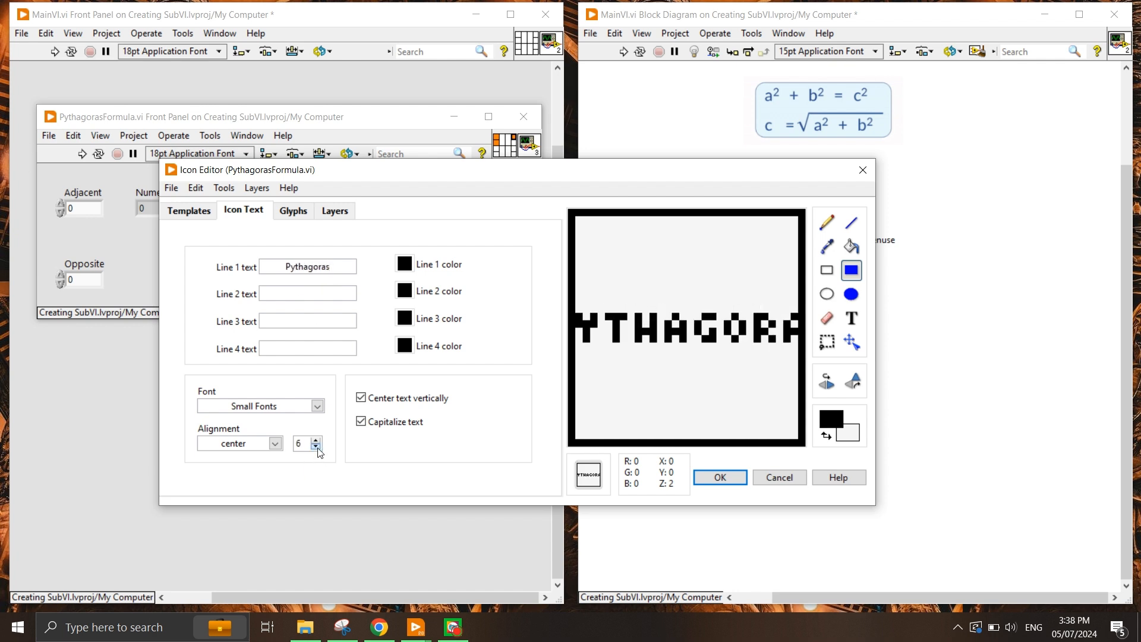
pyautogui.click(317, 446)
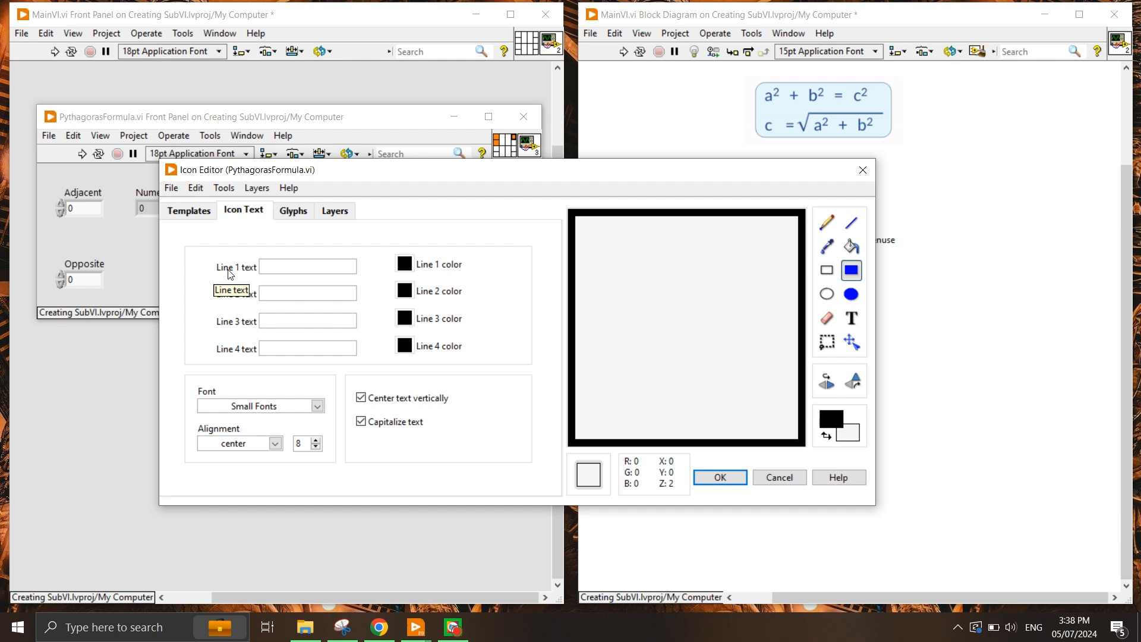
pyautogui.write('Formual')
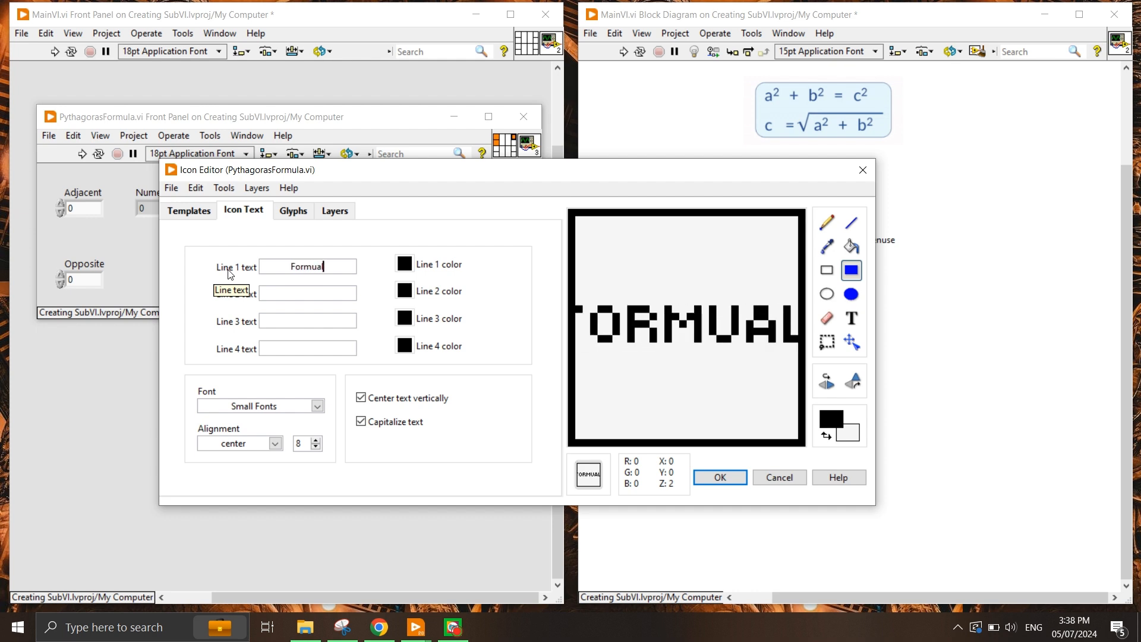
pyautogui.click(307, 265)
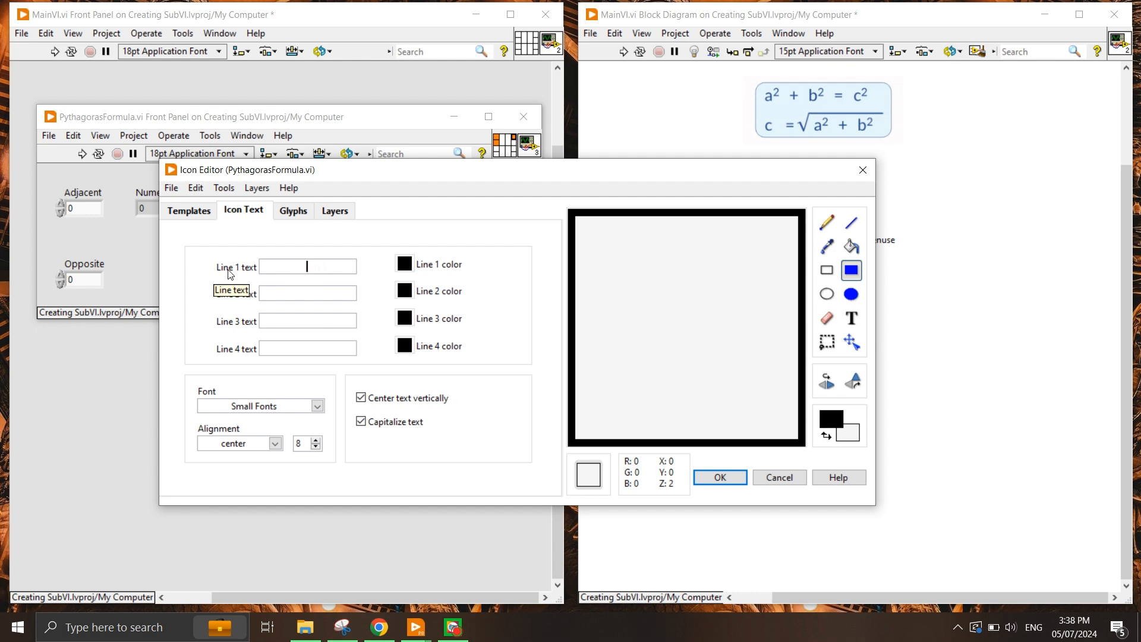
pyautogui.write('Opposite')
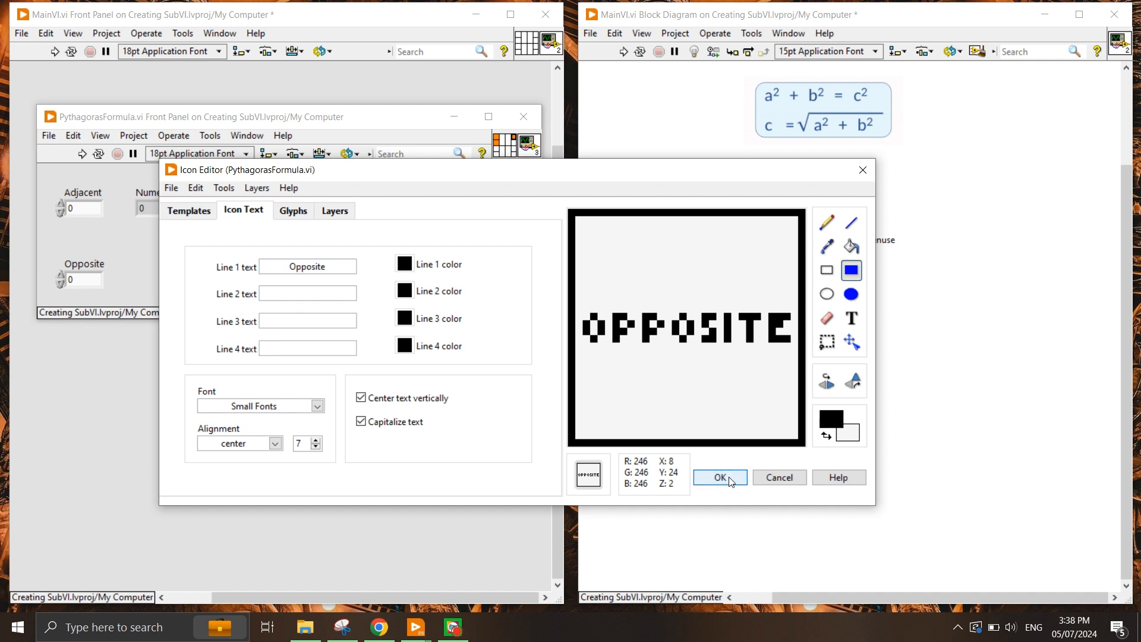
pyautogui.click(717, 478)
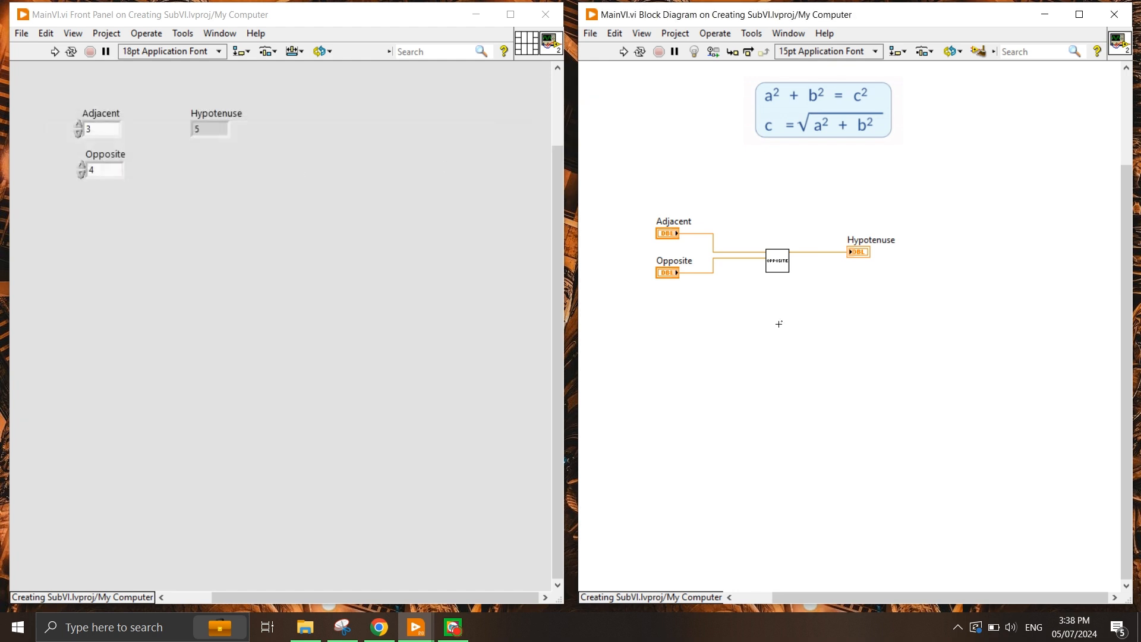
pyautogui.moveTo(806, 327)
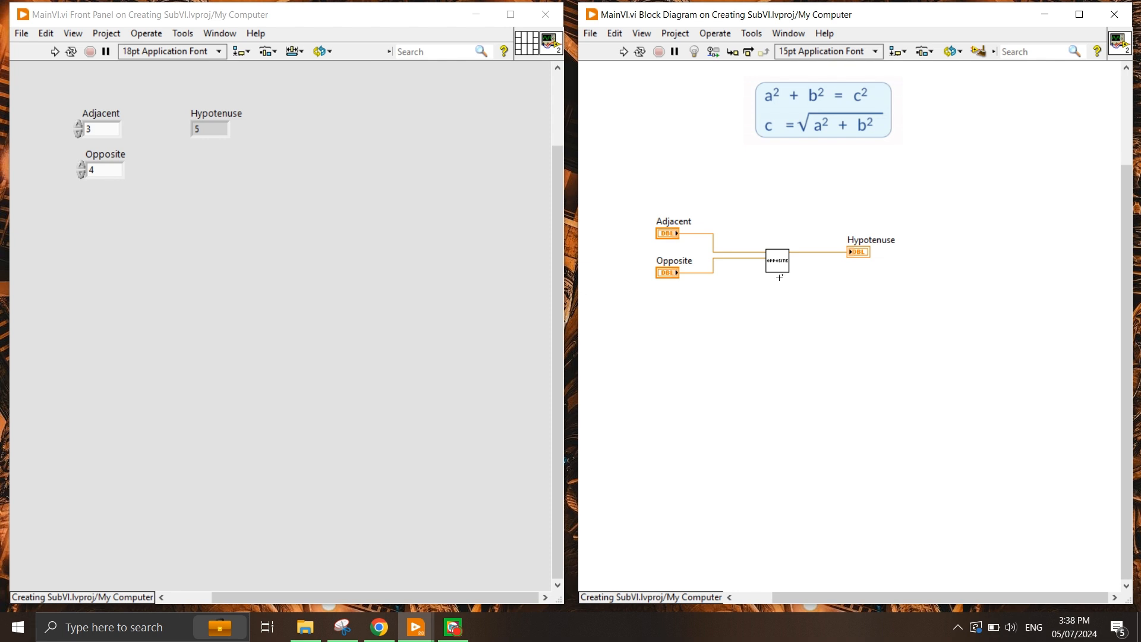
pyautogui.moveTo(776, 265)
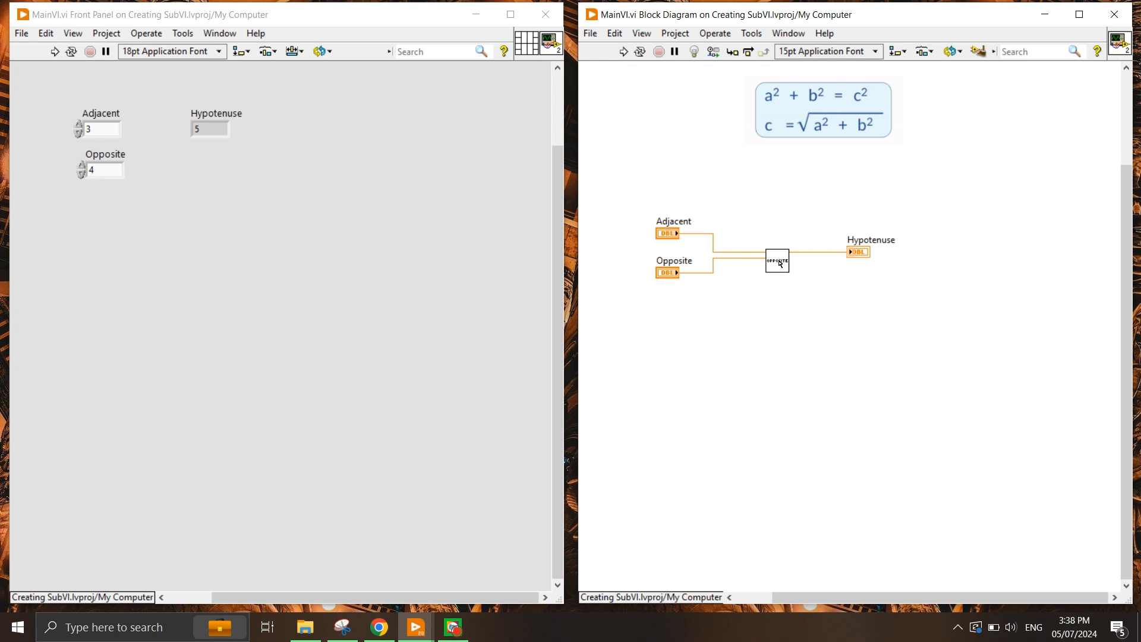
pyautogui.moveTo(786, 259)
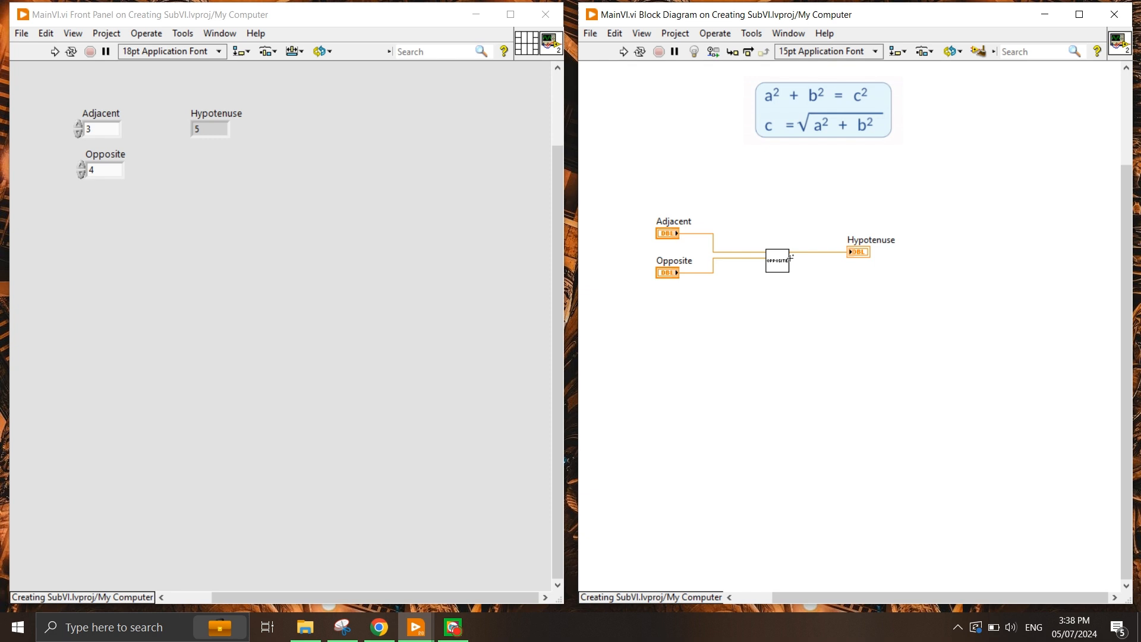
pyautogui.moveTo(789, 260)
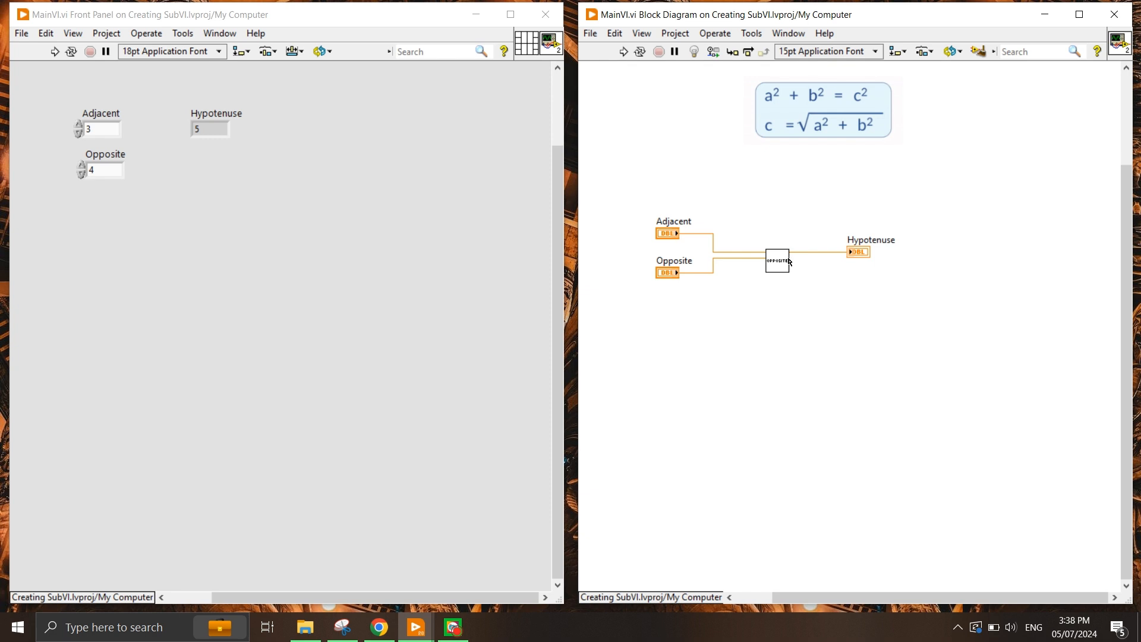
pyautogui.moveTo(776, 260); pyautogui.dragTo(782, 307)
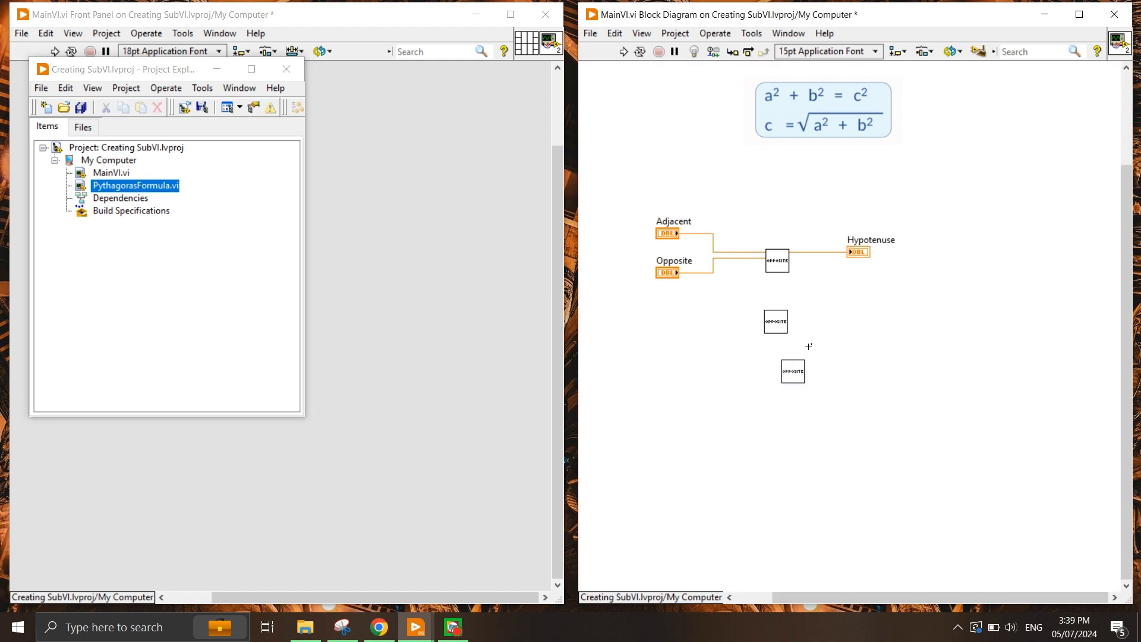
# - Select the Pythagorean formula image above the block diagram
pyautogui.click(821, 109)
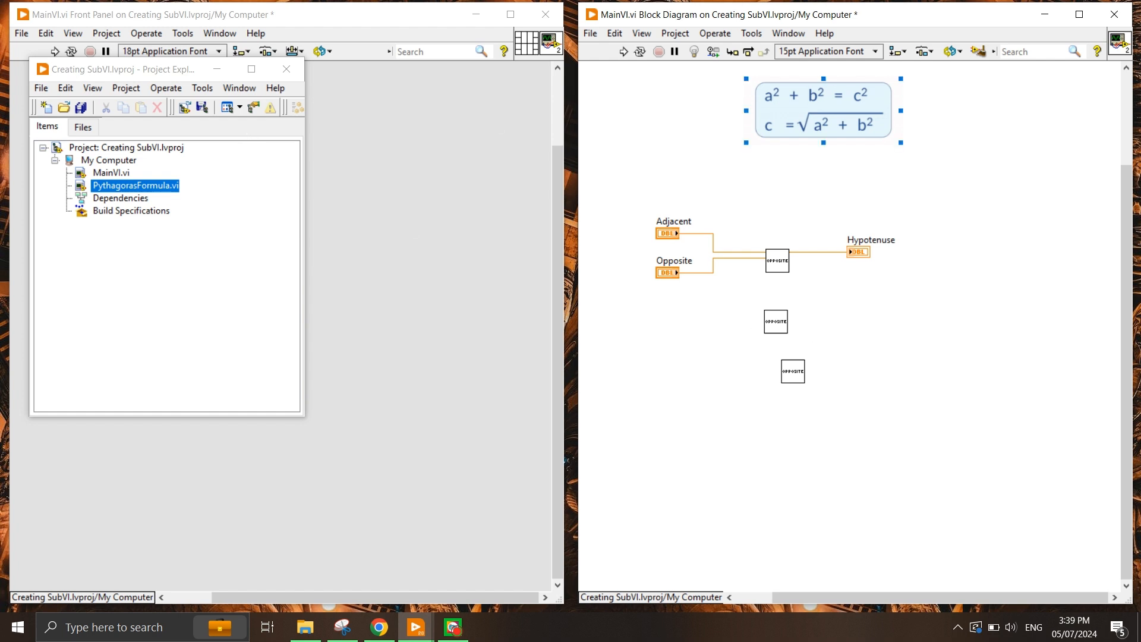